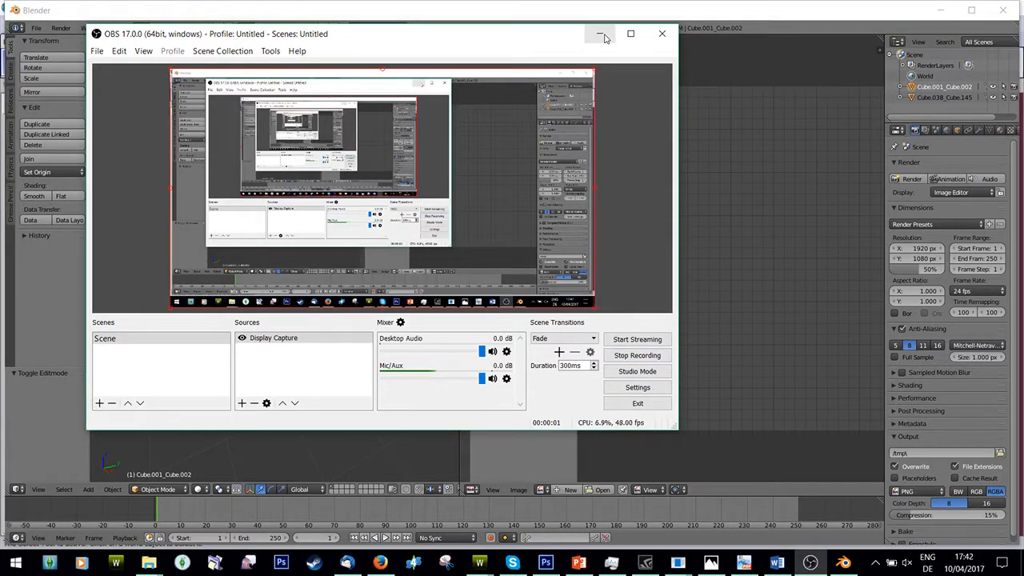
Minimize the OBS Studio window so the Blender crib scene is visible
left_click(599, 34)
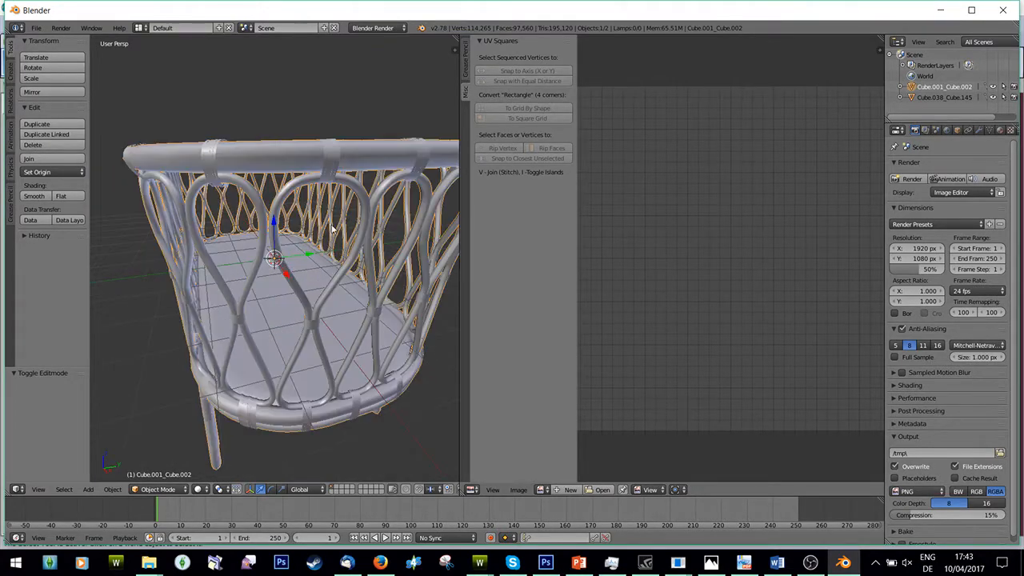
Select the crib object from the Outliner and enter Edit Mode on its mesh
right_click(943, 98)
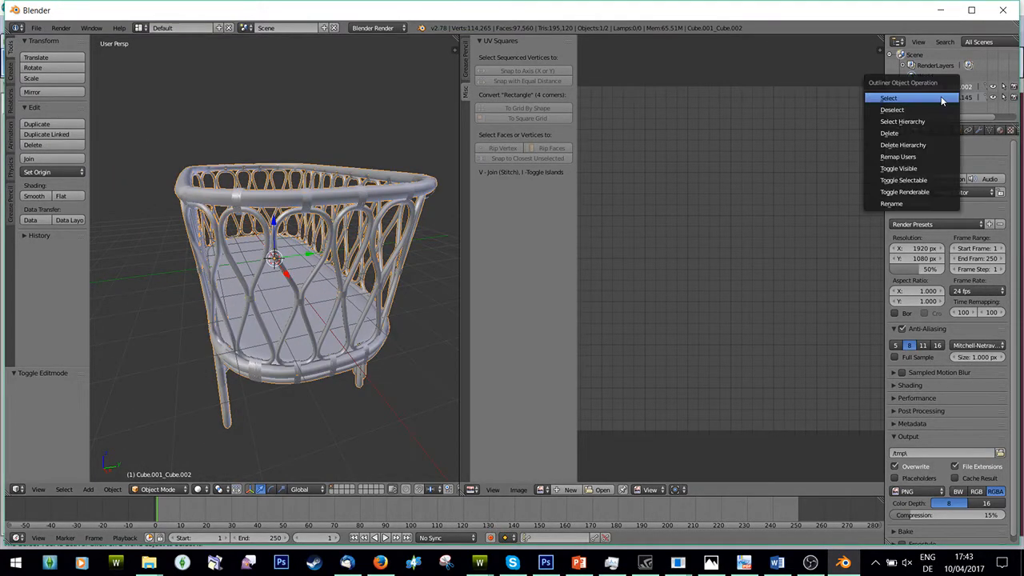
left_click(888, 98)
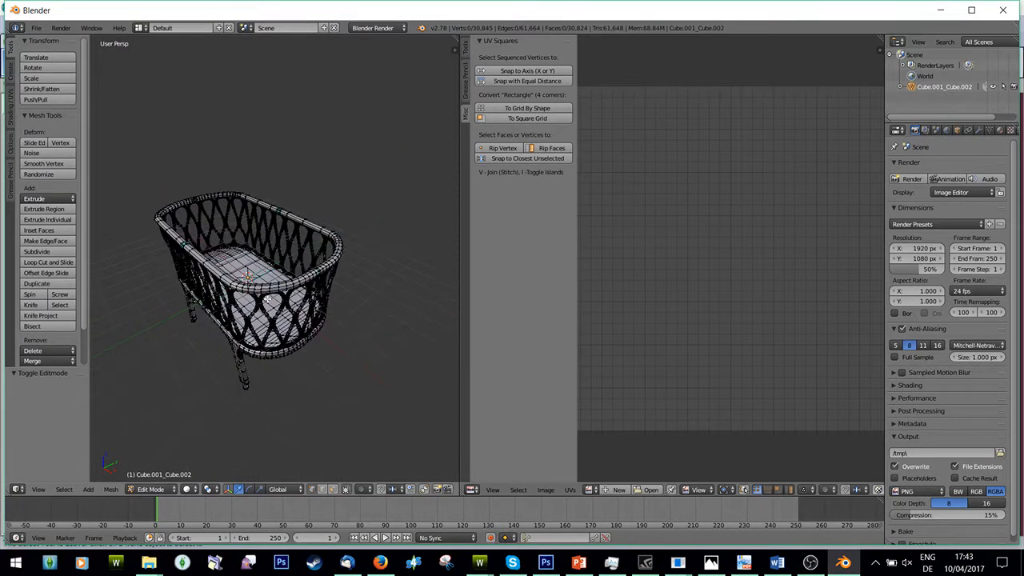
Unwrap all of the crib's geometry with Smart UV Project using default settings
key("a")
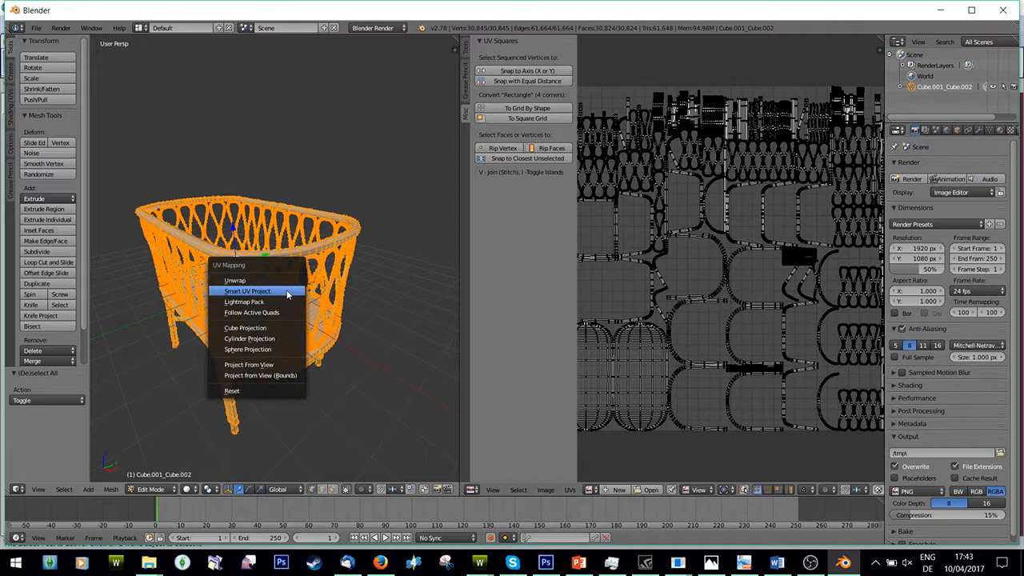
left_click(246, 291)
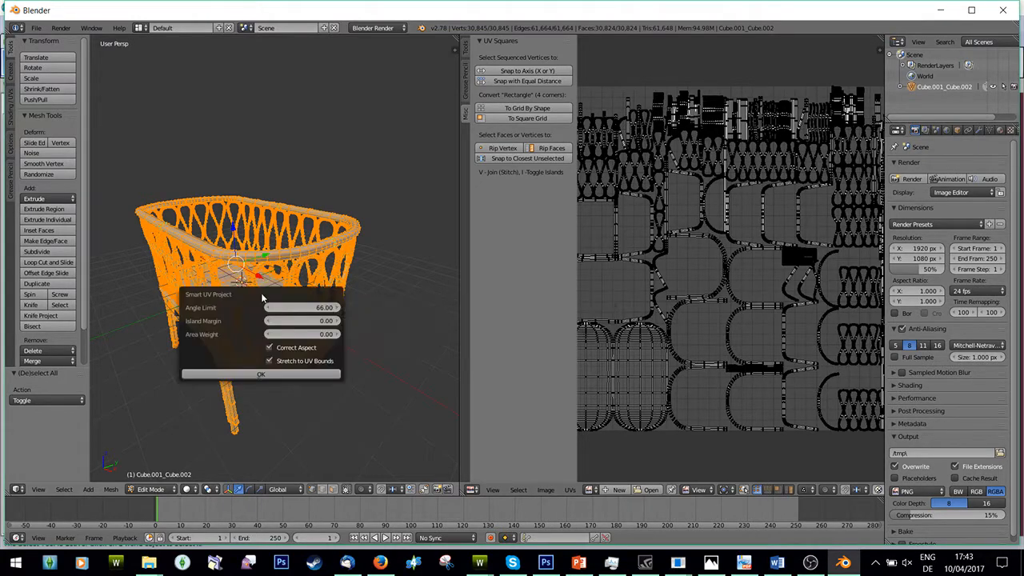
mouse_move(397, 336)
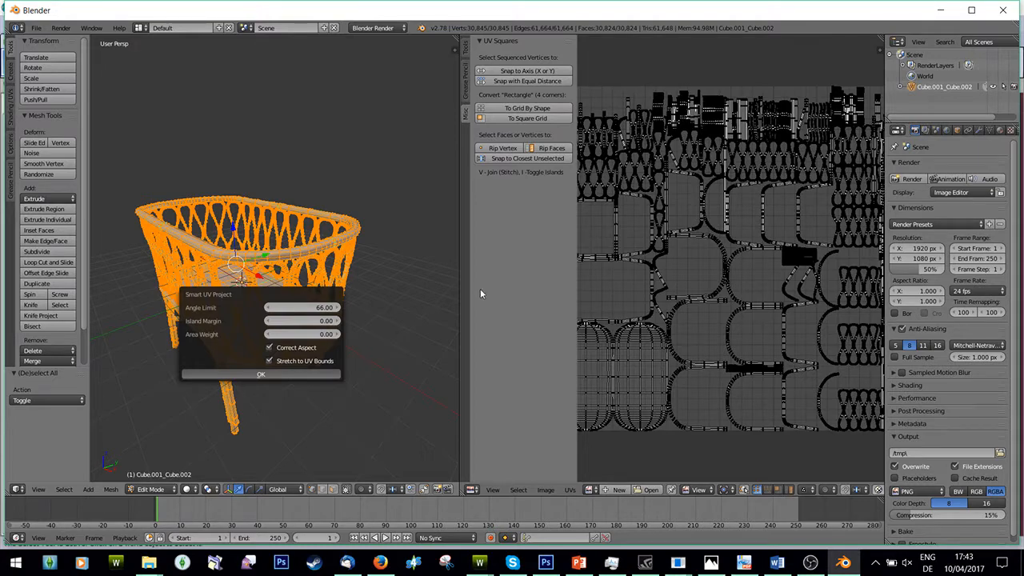
left_click(260, 375)
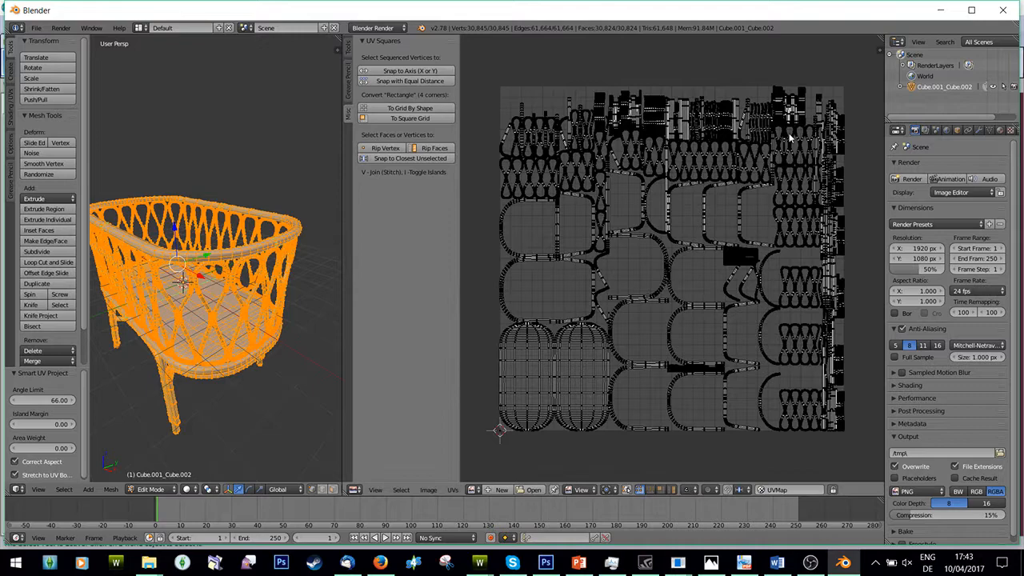
mouse_move(643, 287)
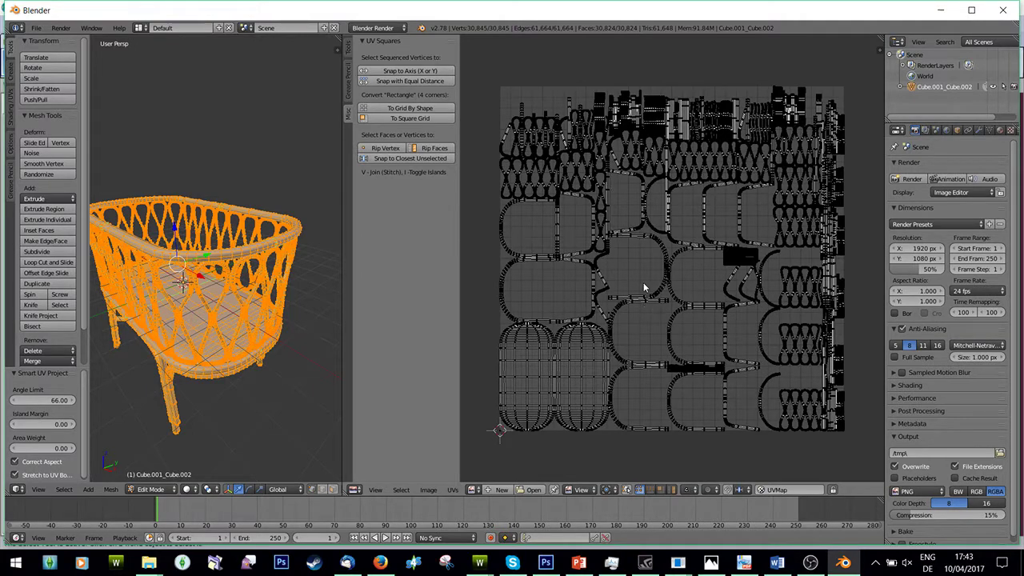
mouse_move(646, 282)
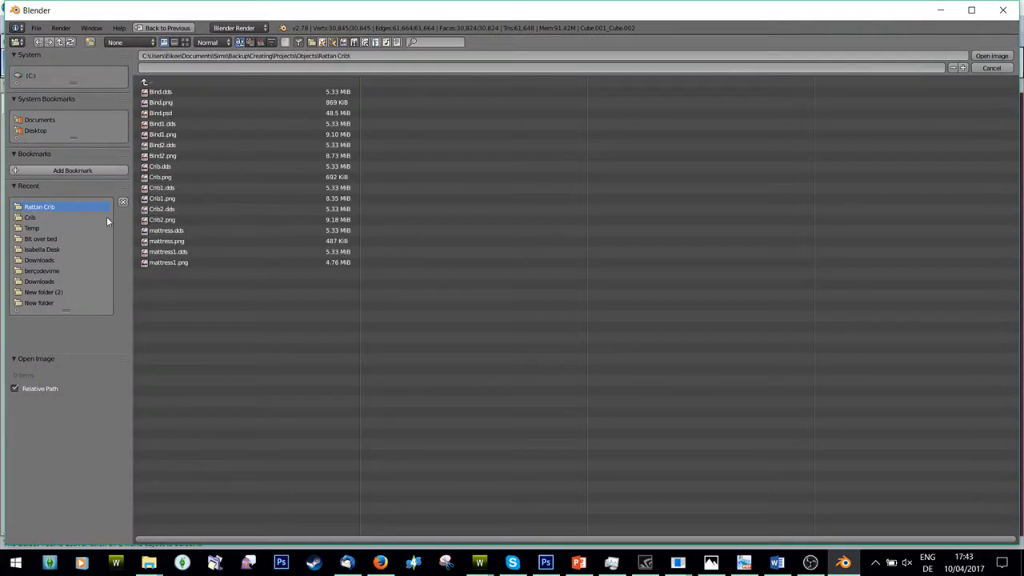
mouse_move(176, 187)
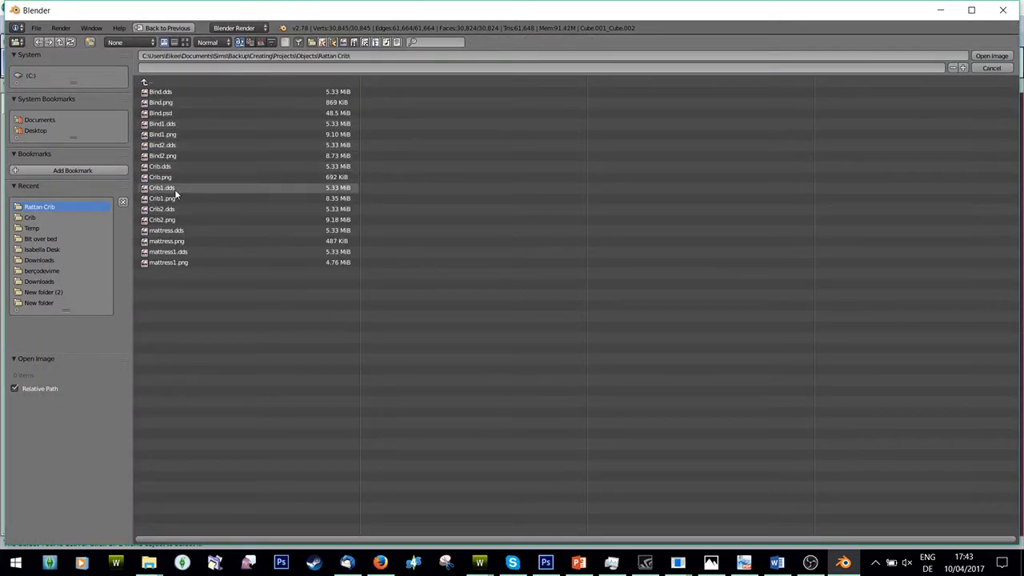
Load the Crib2 wood texture behind the UVs and preview it on the crib in Object Mode
left_click(991, 54)
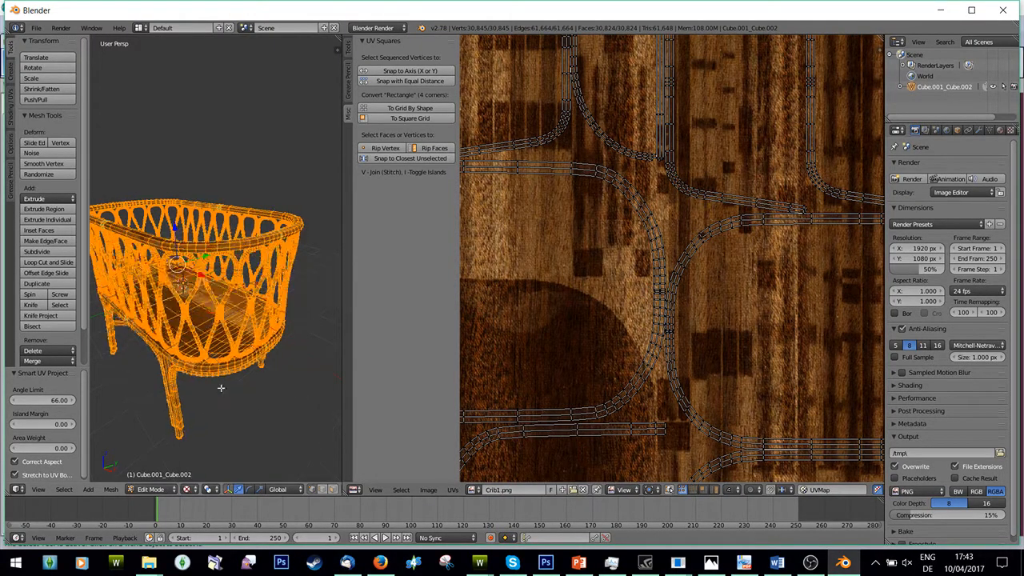
left_click(151, 489)
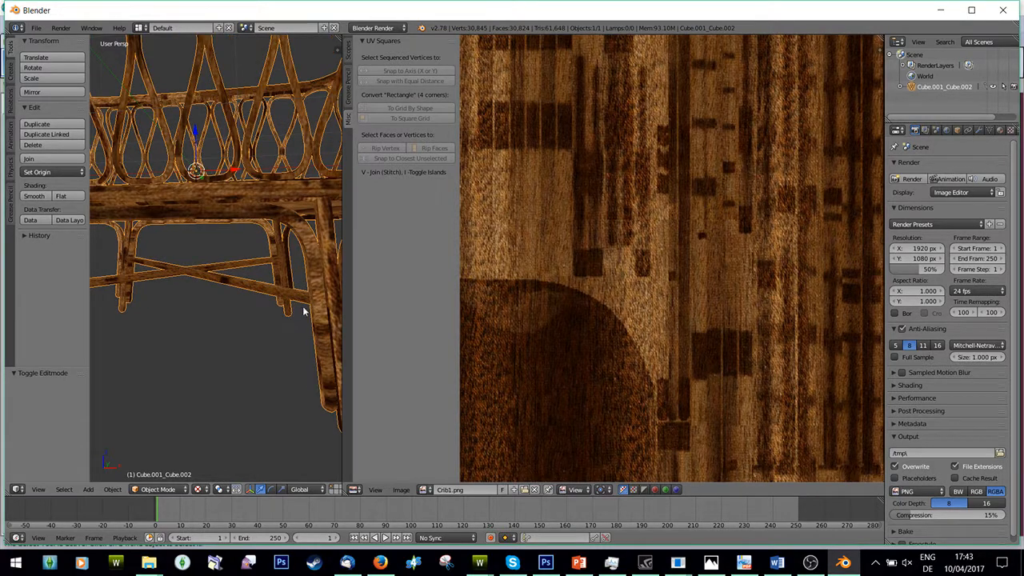
mouse_move(328, 323)
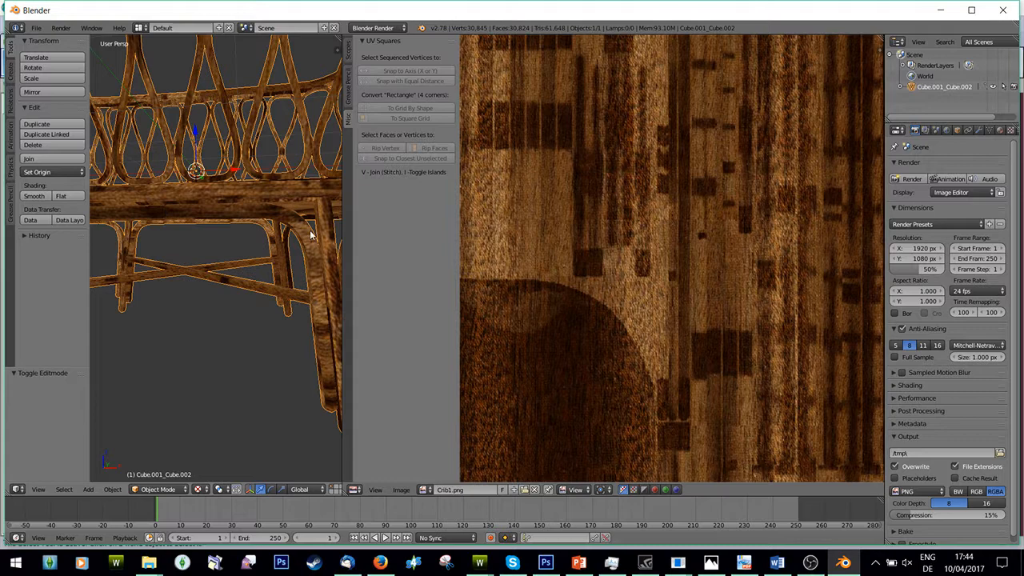
mouse_move(319, 287)
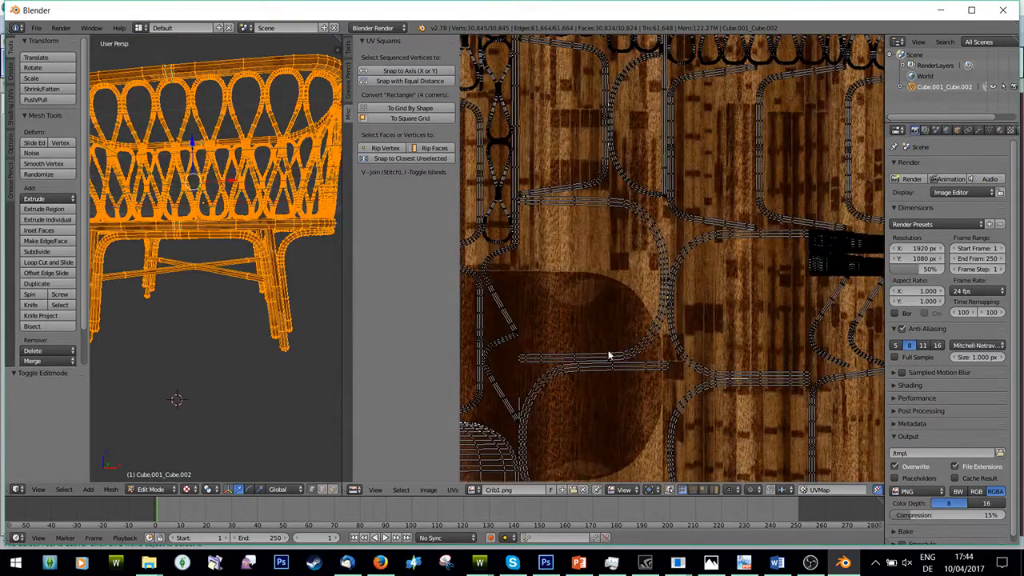
left_click(37, 29)
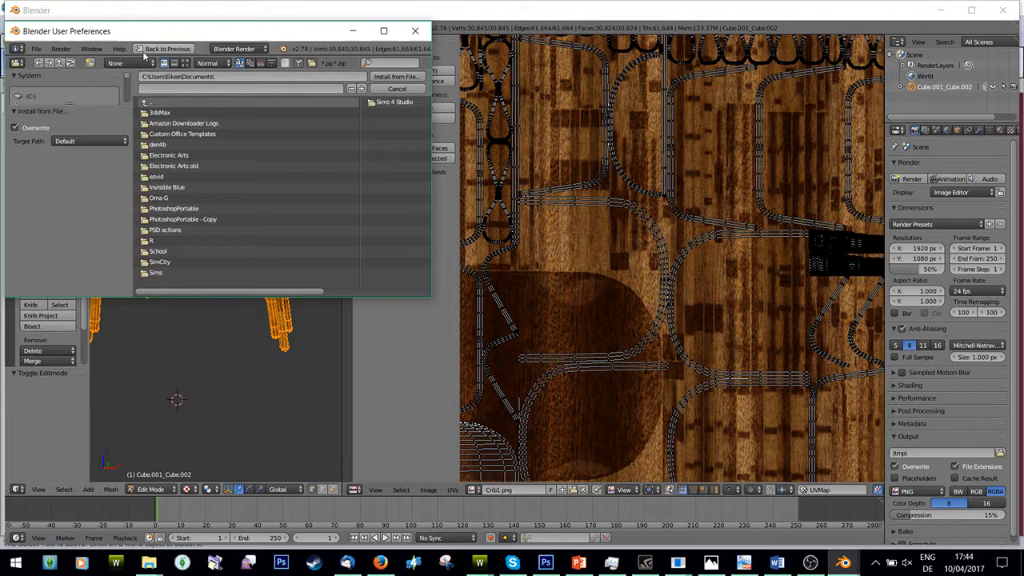
left_click(144, 103)
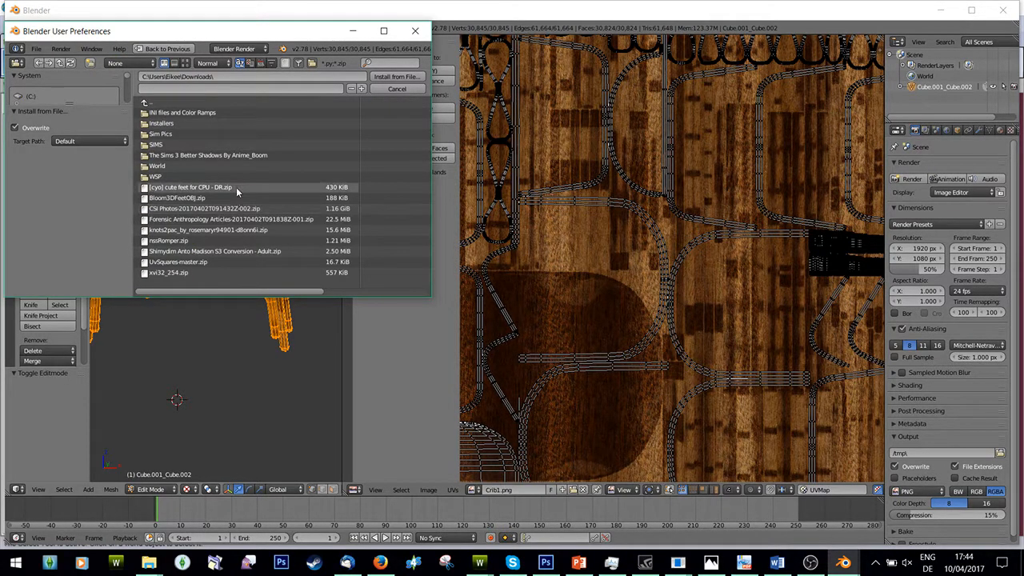
mouse_move(176, 285)
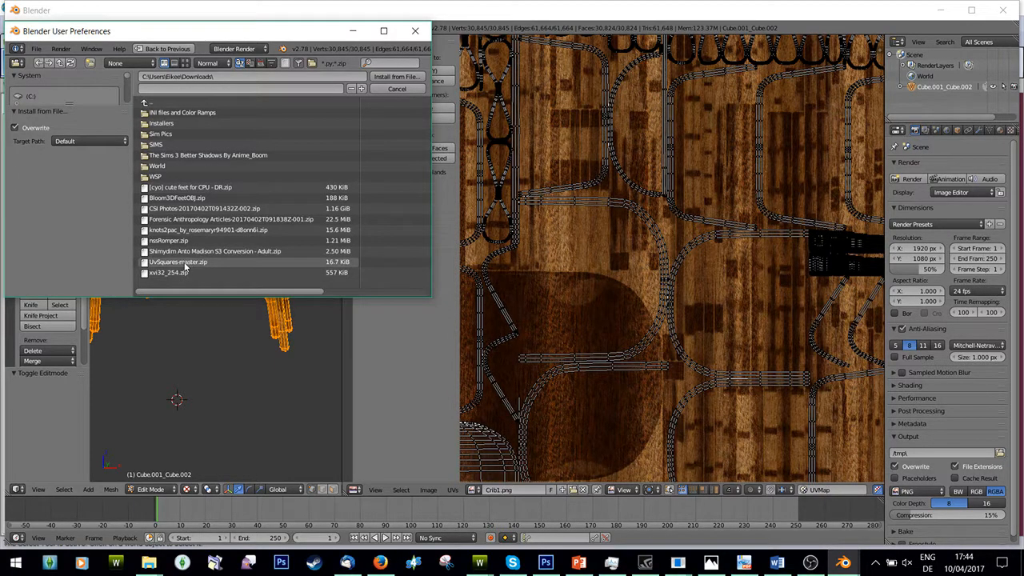
mouse_move(205, 272)
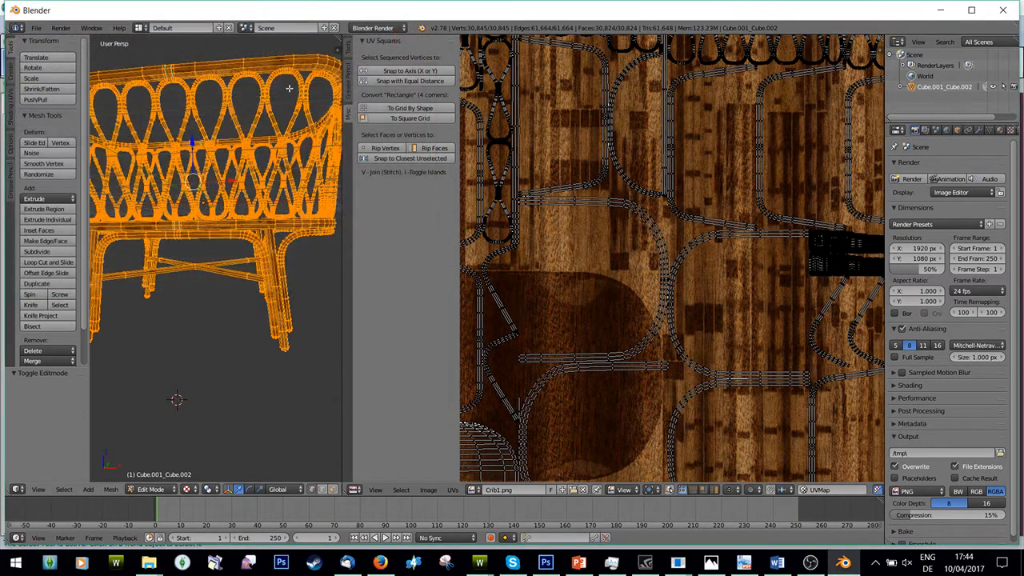
left_click(35, 27)
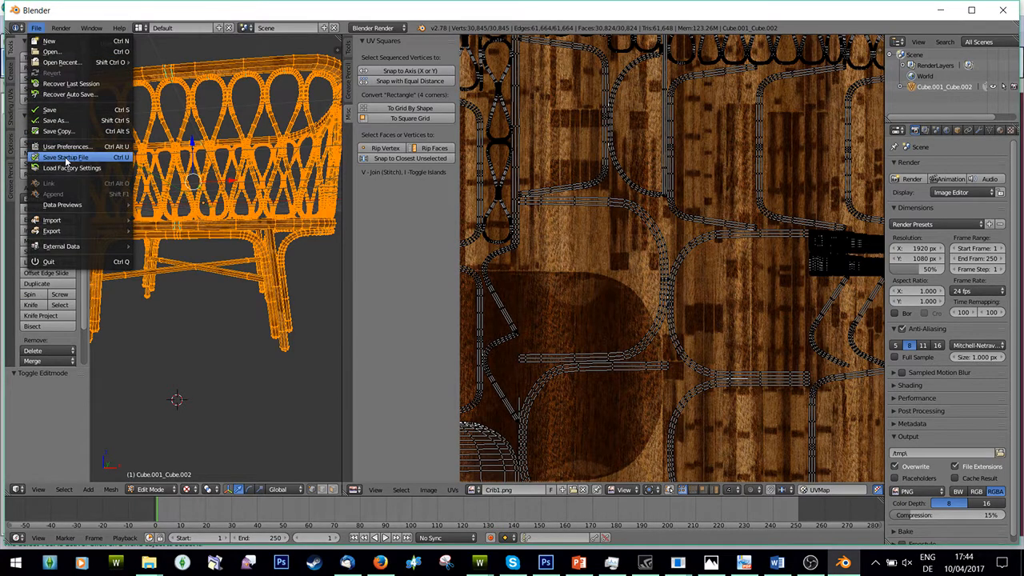
left_click(67, 145)
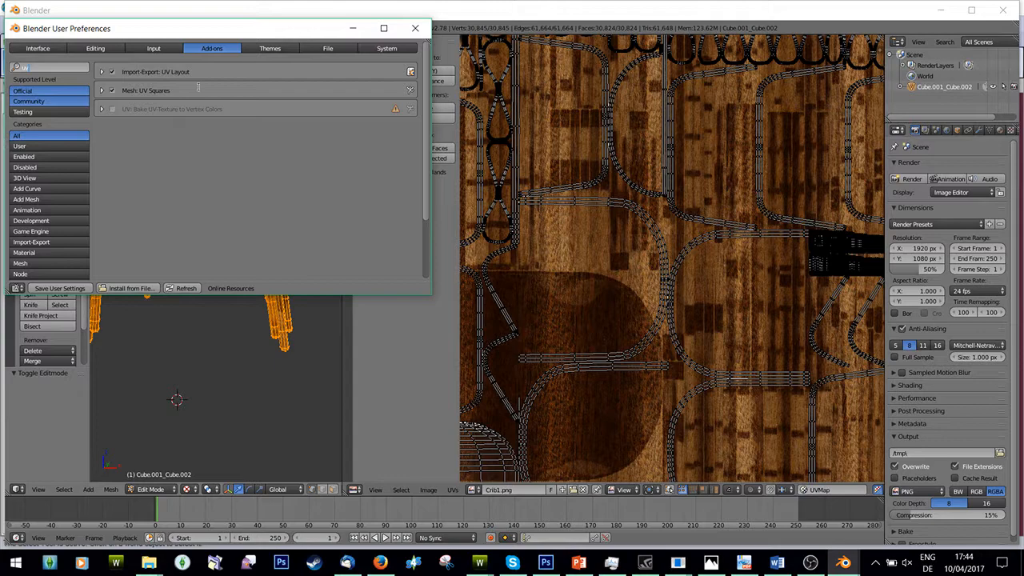
left_click(111, 89)
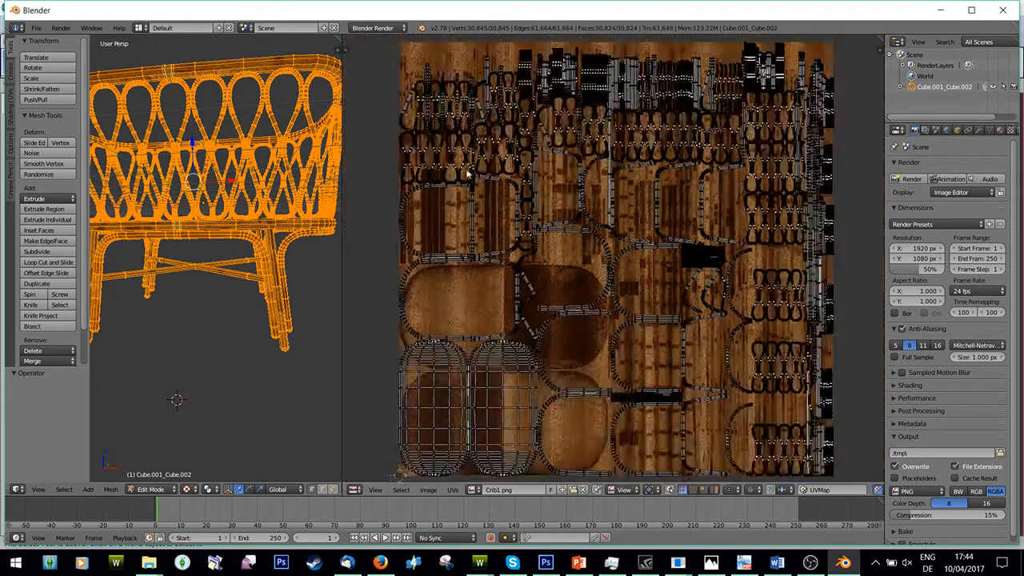
Pick the teardrop-shaped loop islands and straighten them into vertical strips with UV Squares
scroll("up", 3)
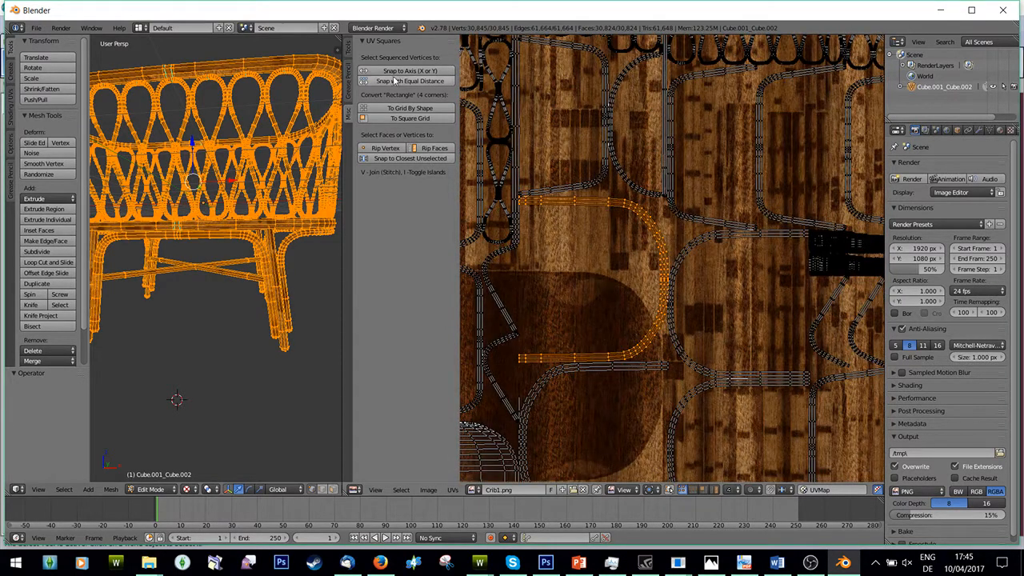
left_click(410, 70)
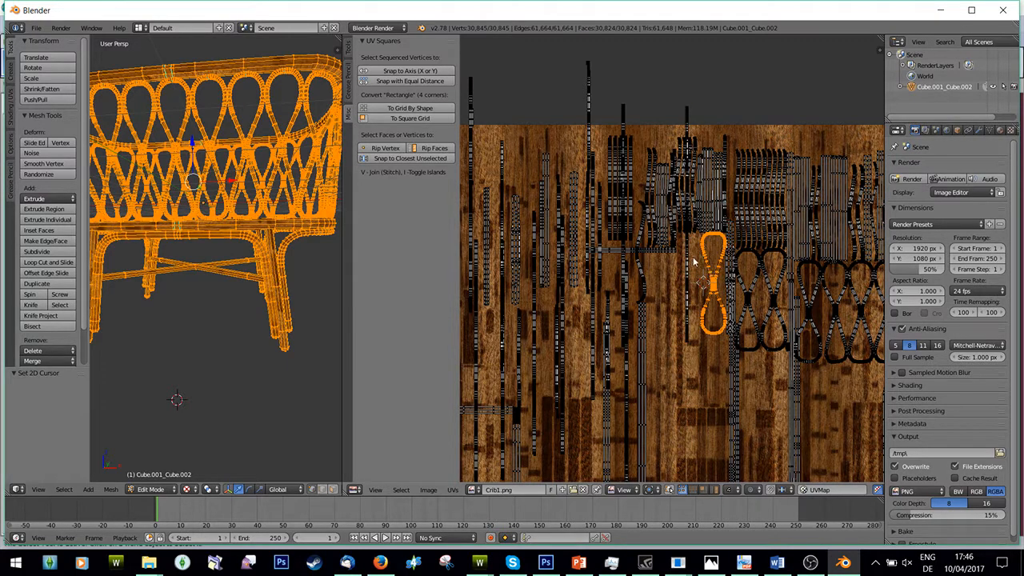
Select each crib part's UV islands in turn and move them into separate areas of the UV square
left_click(409, 70)
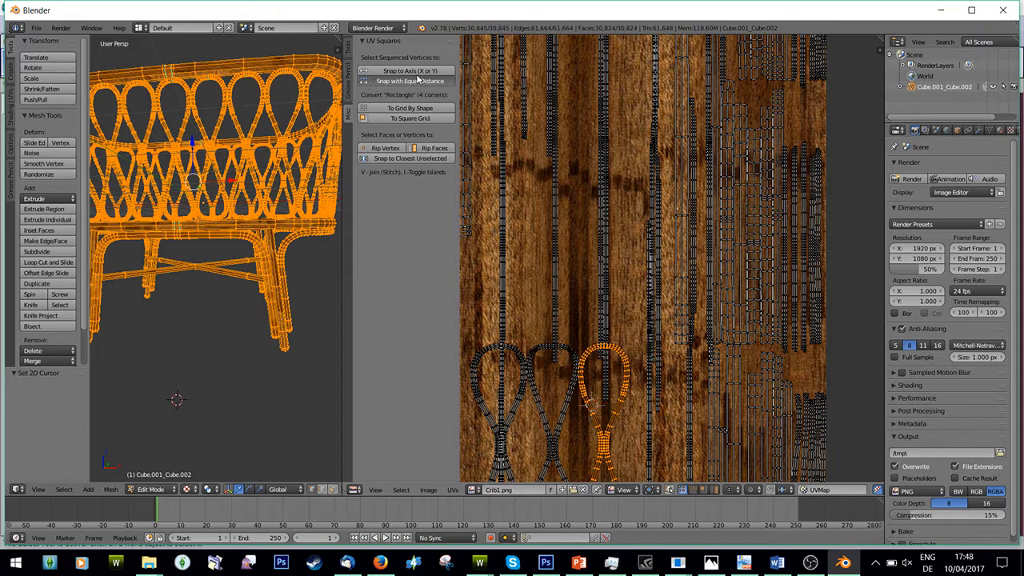
left_click(407, 70)
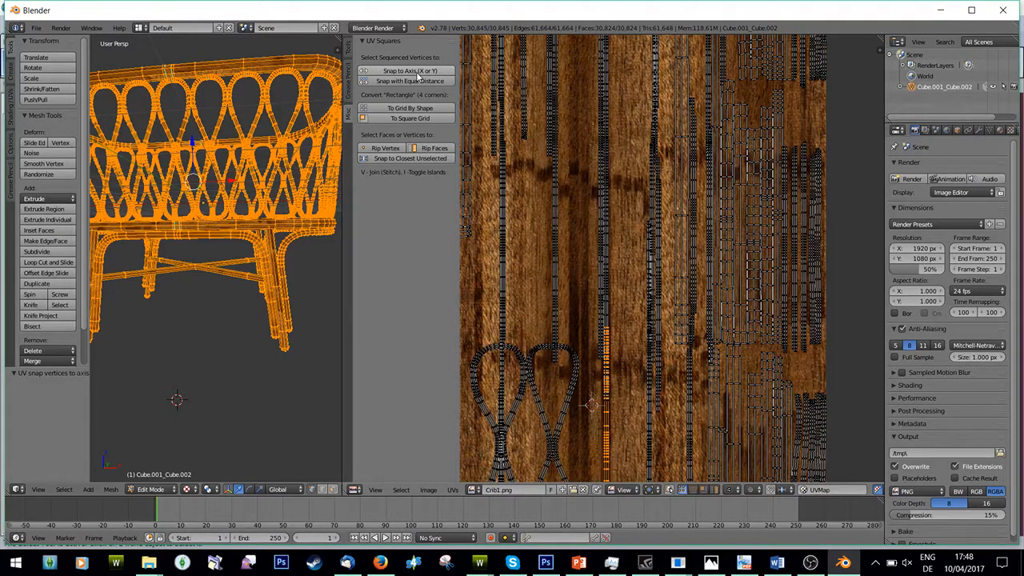
mouse_move(408, 80)
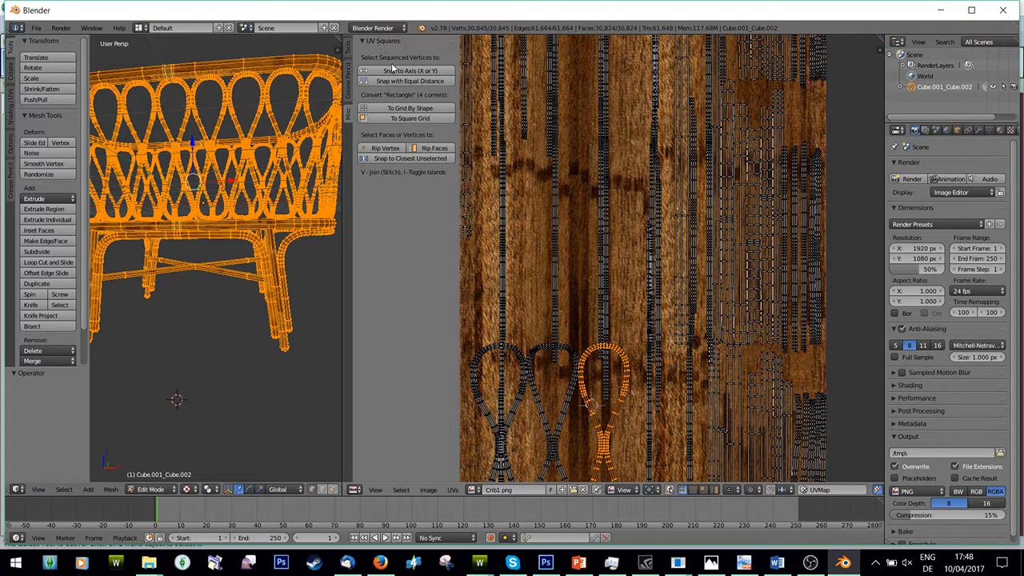
left_click(408, 70)
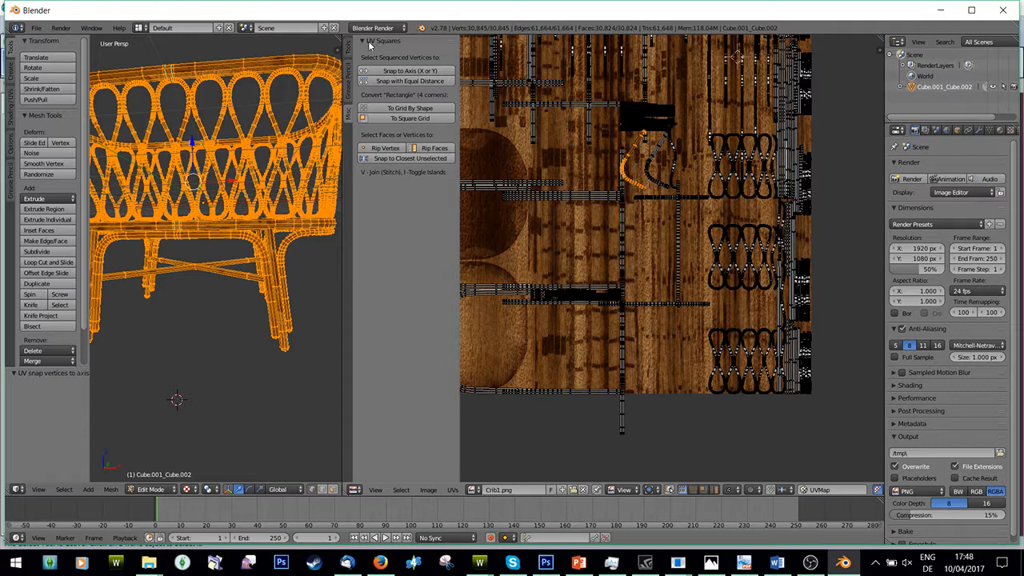
left_click(399, 71)
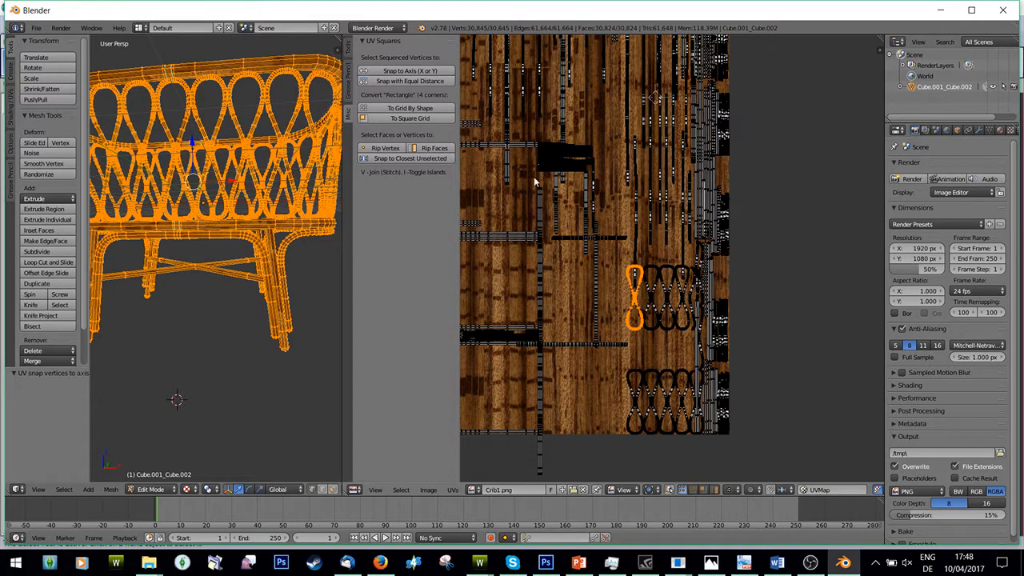
left_click(409, 109)
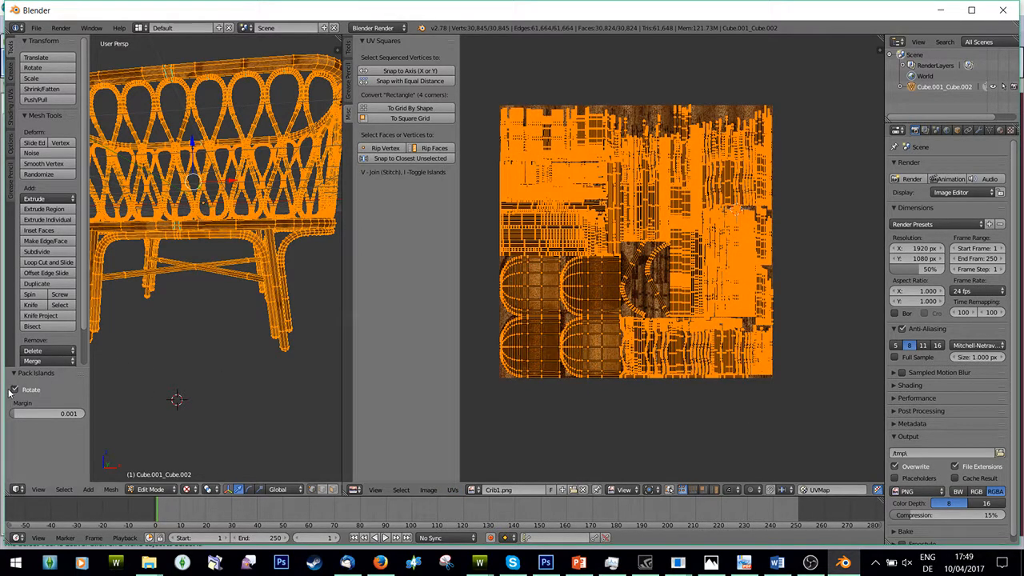
Pack all UV islands with an adjusted margin, leaving the layout shrunk into a smaller square
left_click(14, 390)
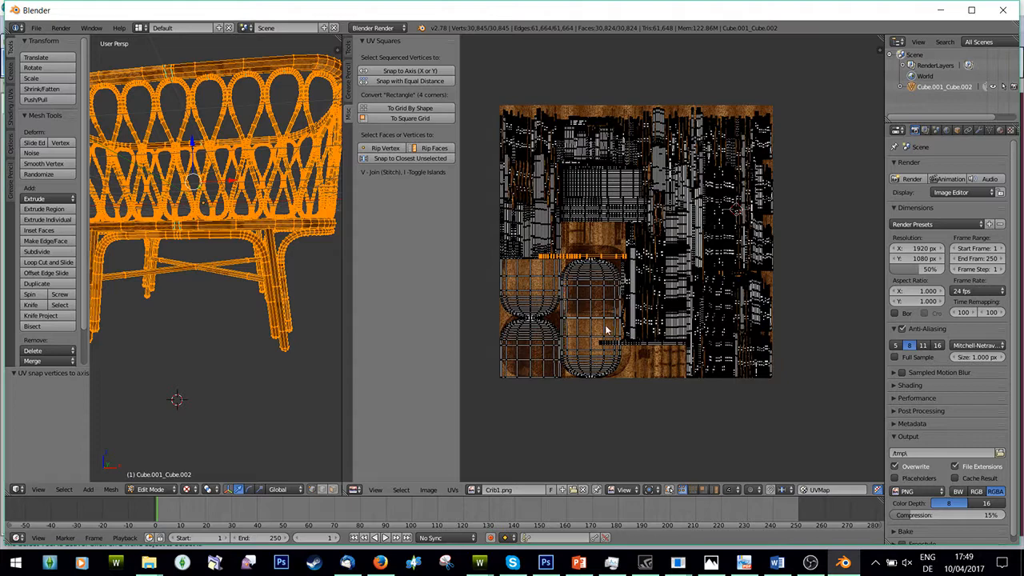
left_click(451, 489)
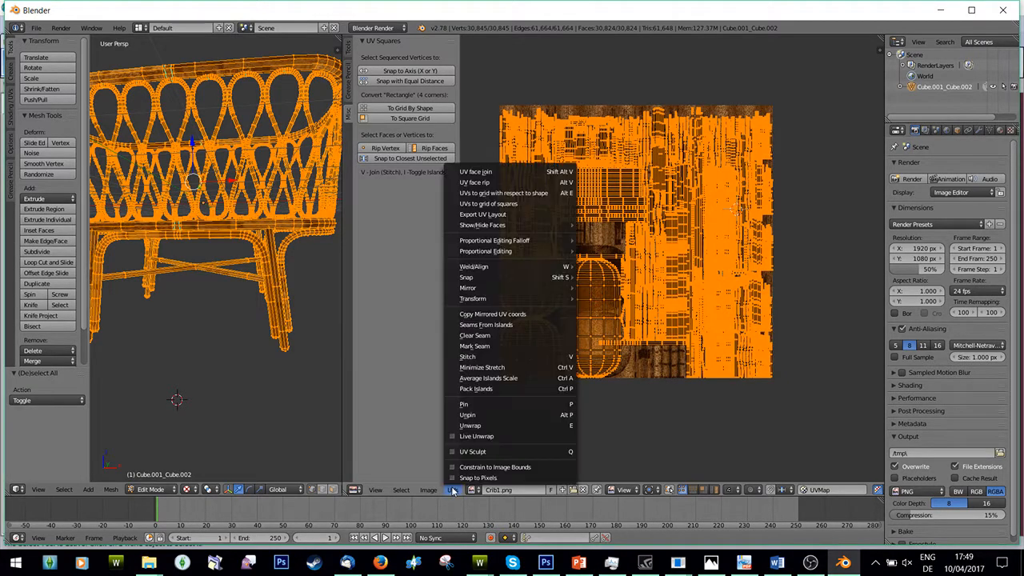
left_click(477, 389)
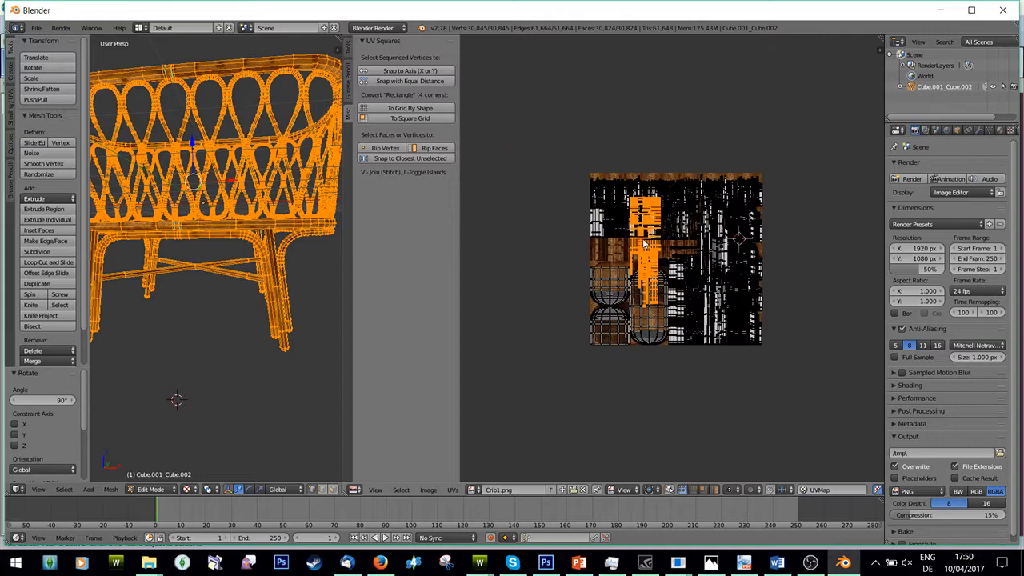
Select every UV island and repack them at full size across the texture square
key("a")
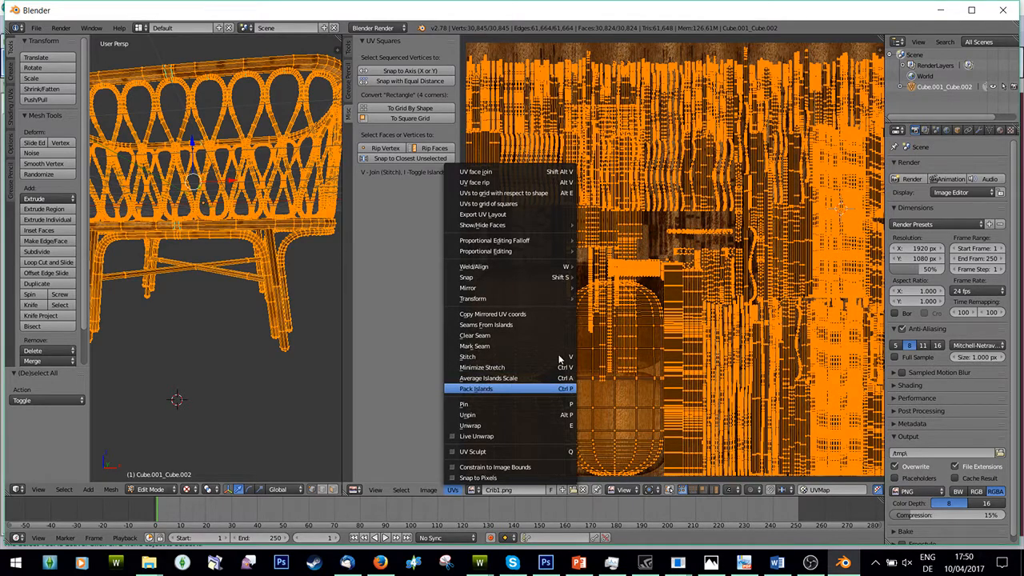
left_click(476, 389)
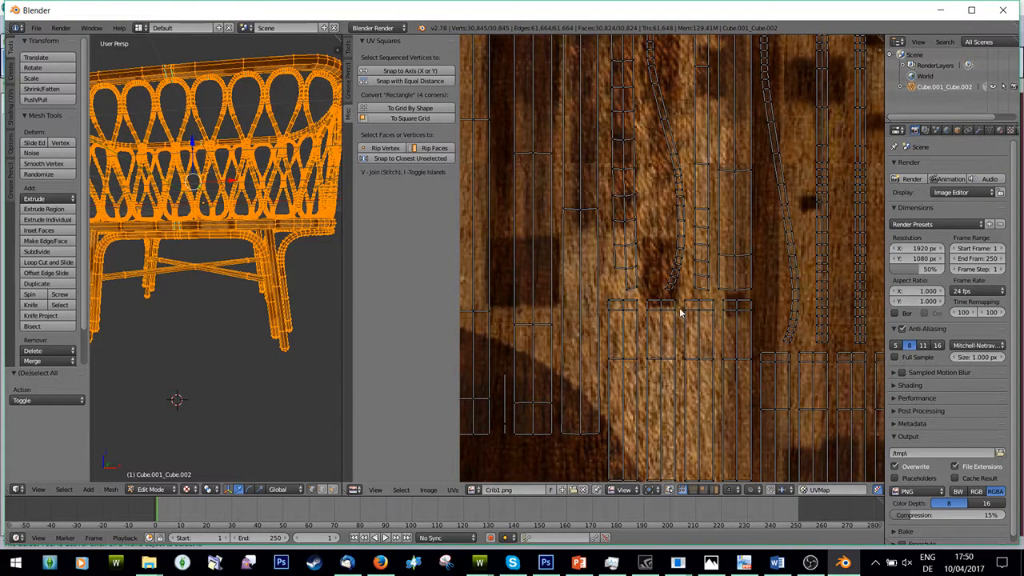
mouse_move(680, 336)
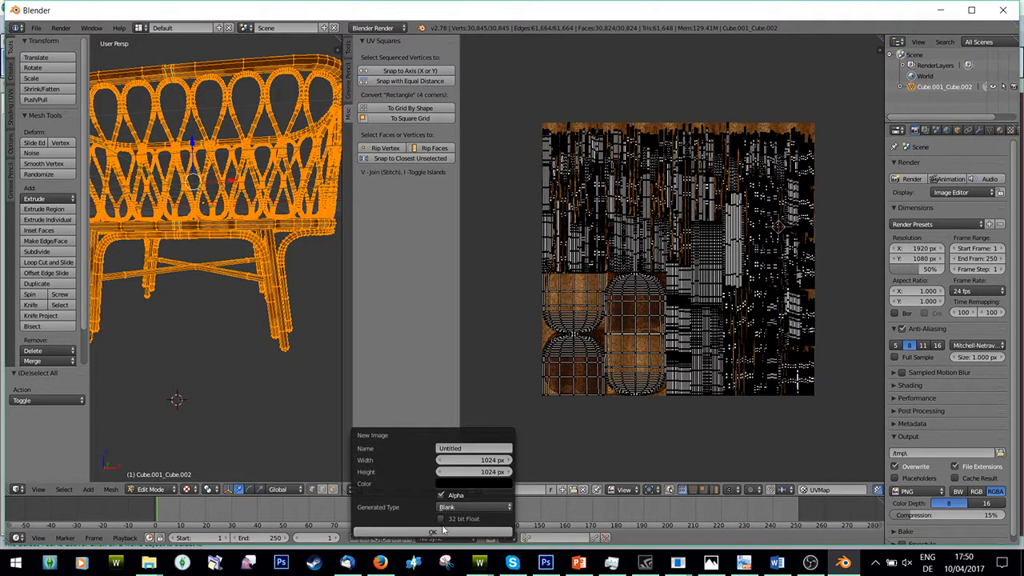
Create the blank 1024×1024 image and enable Environment Lighting in the World settings
left_click(432, 531)
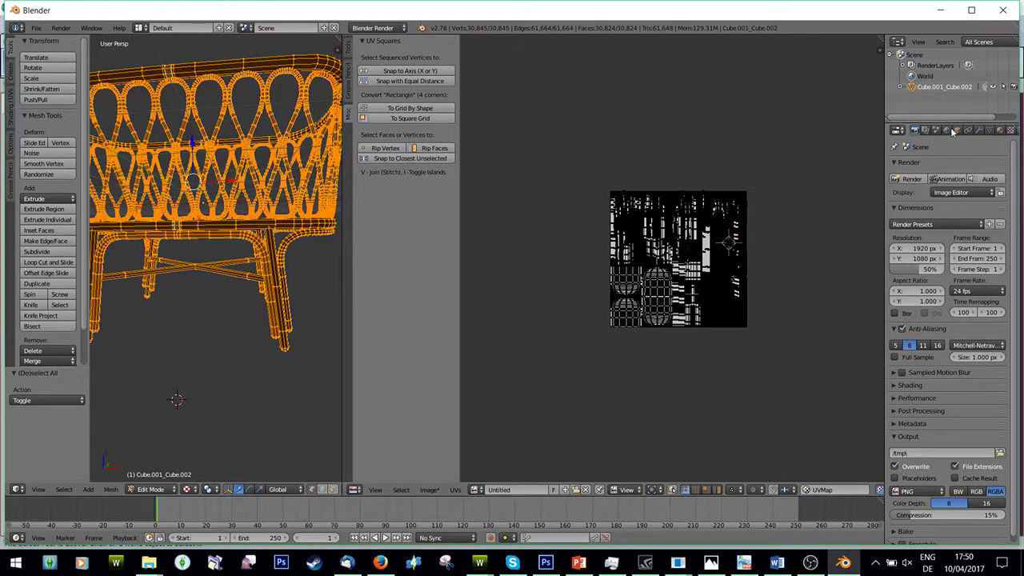
left_click(947, 130)
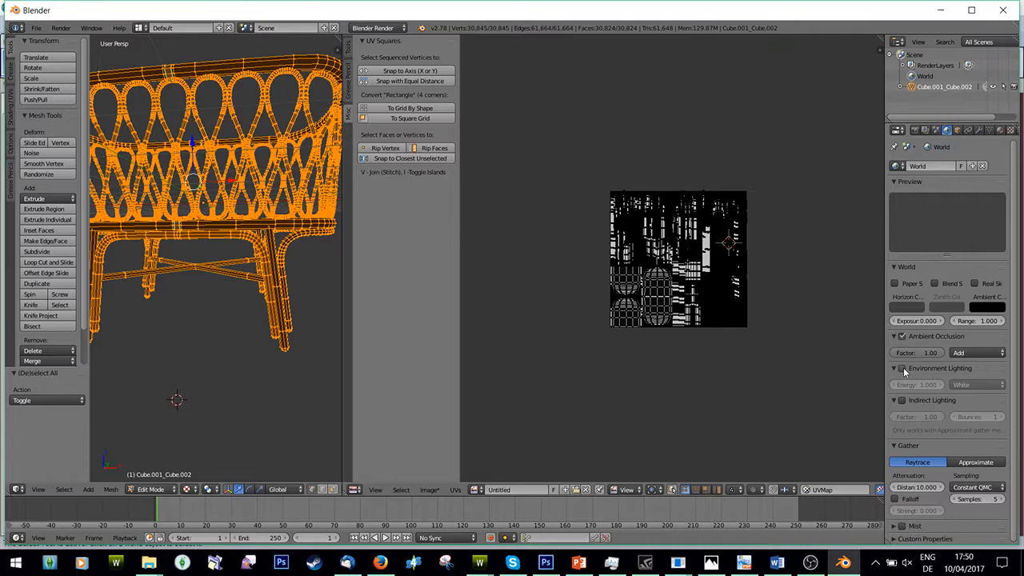
left_click(902, 368)
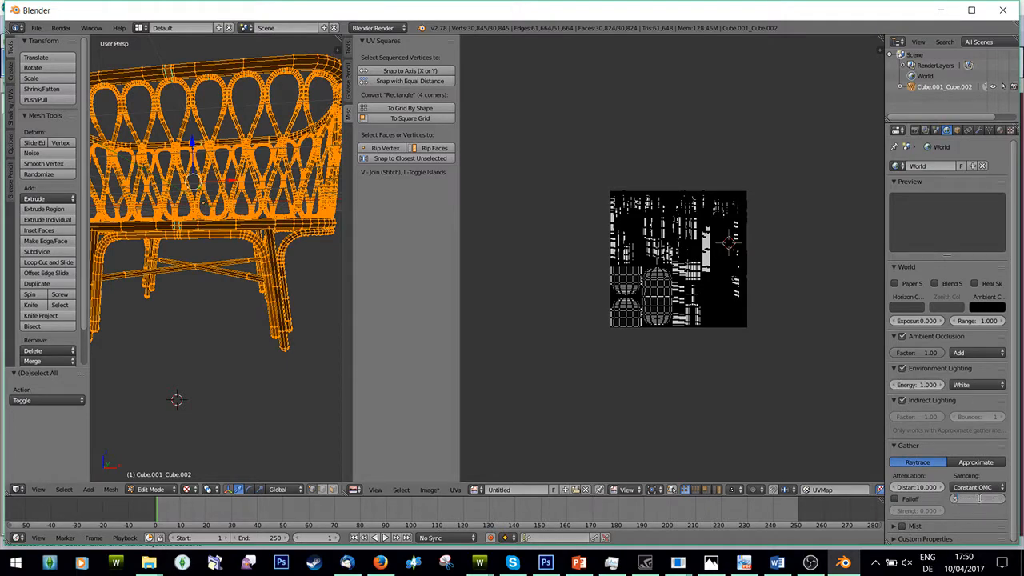
Bake Ambient Occlusion of the crib into the new image and begin saving it
left_click(914, 129)
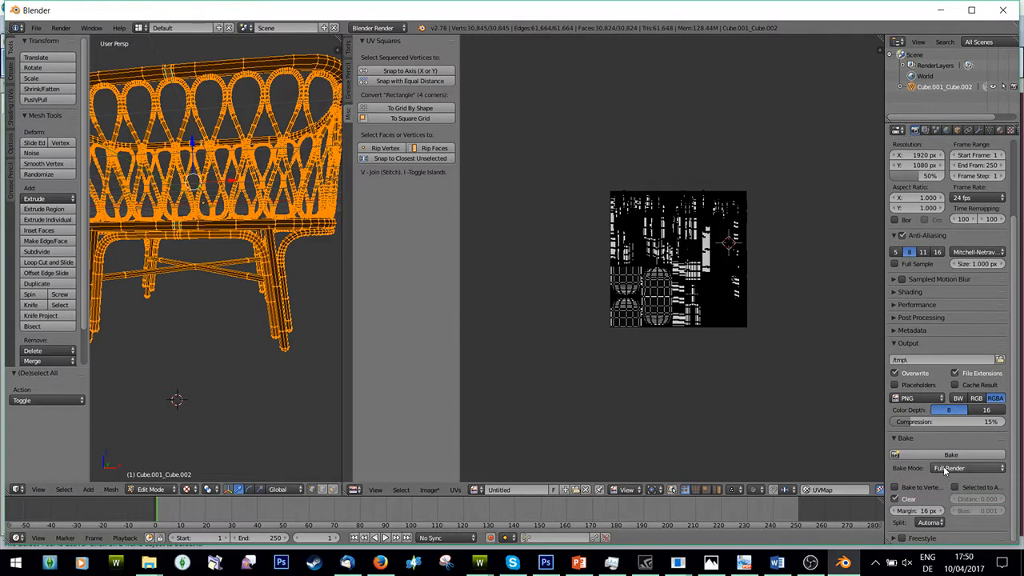
left_click(968, 467)
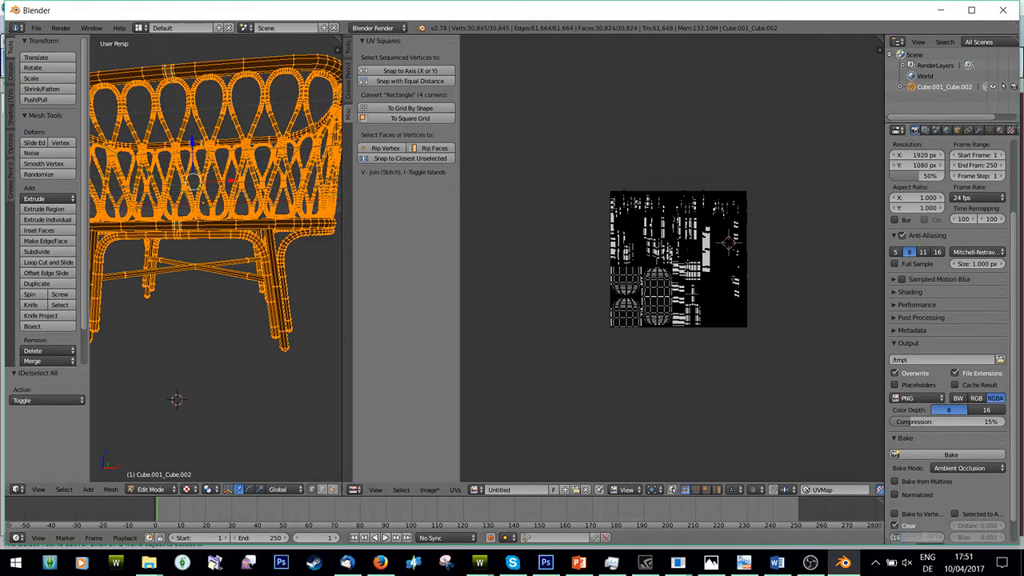
left_click(950, 454)
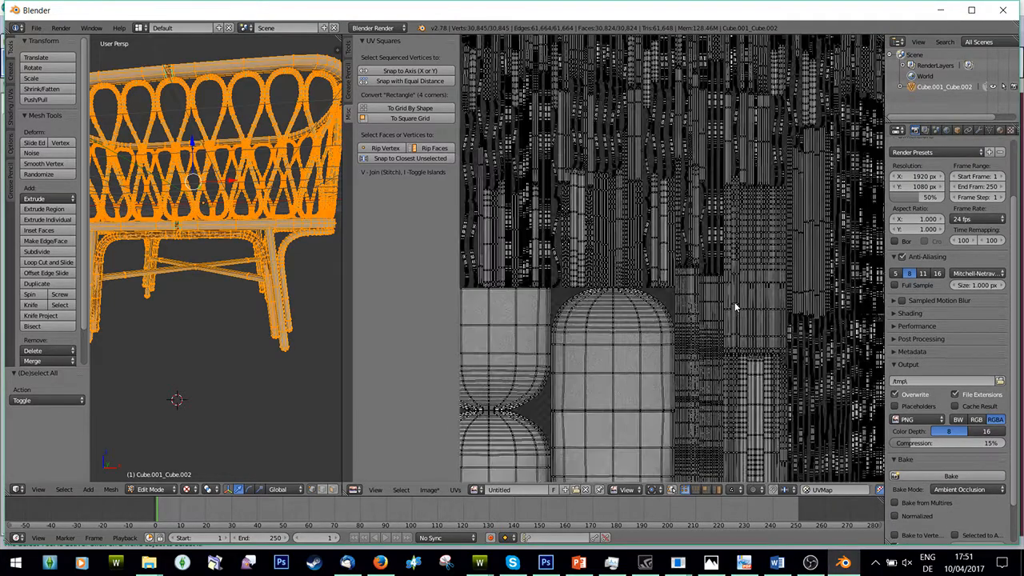
key("Tab")
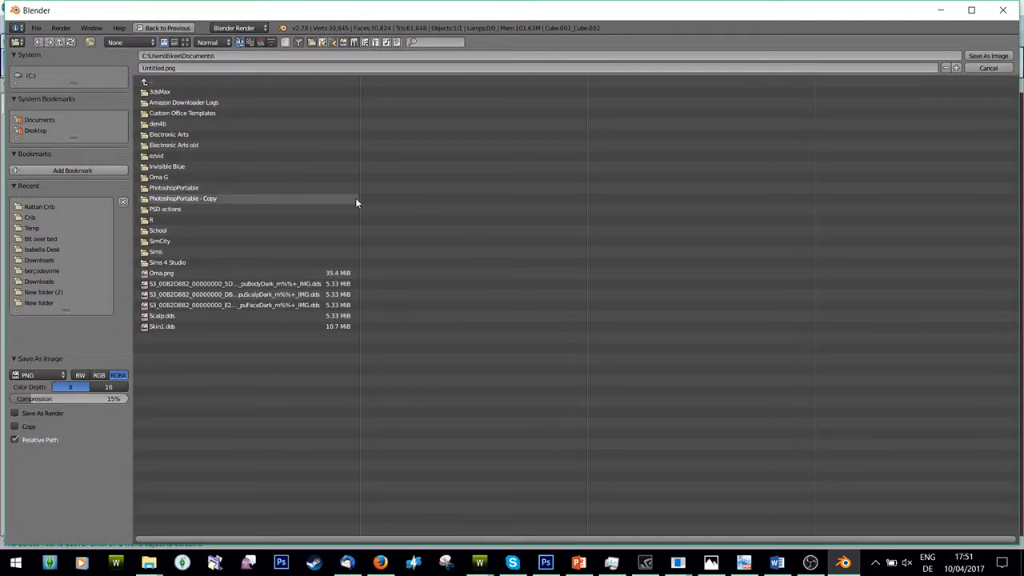
Save the baked occlusion image, then export the UV layout as UV.png into the Rattan Crib folder
left_click(988, 67)
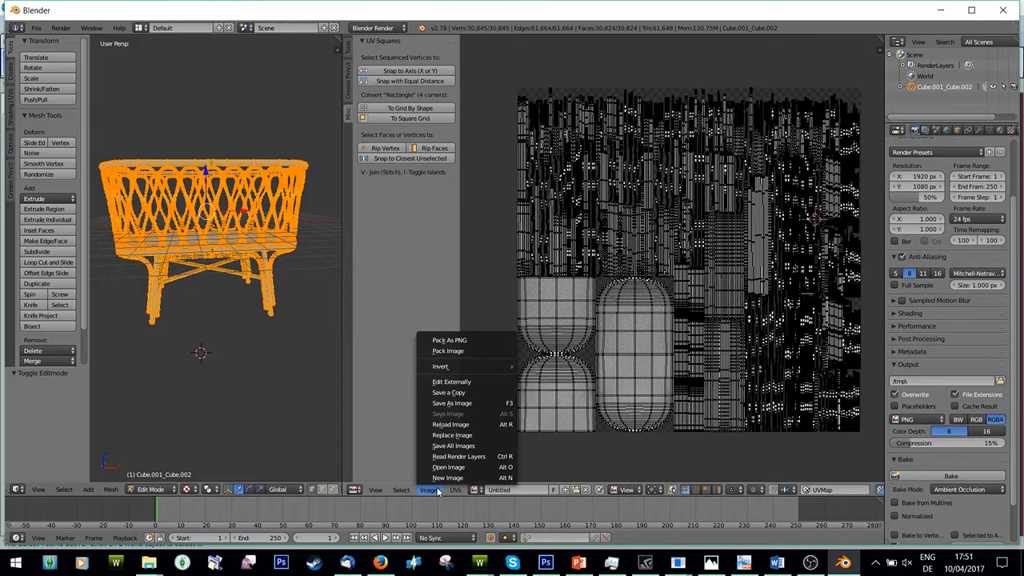
left_click(454, 489)
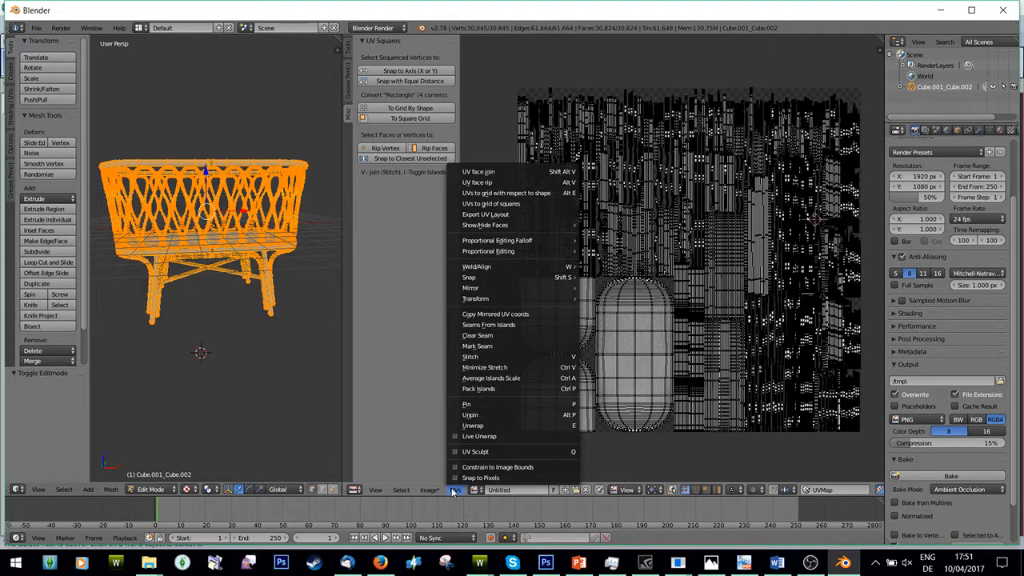
mouse_move(496, 240)
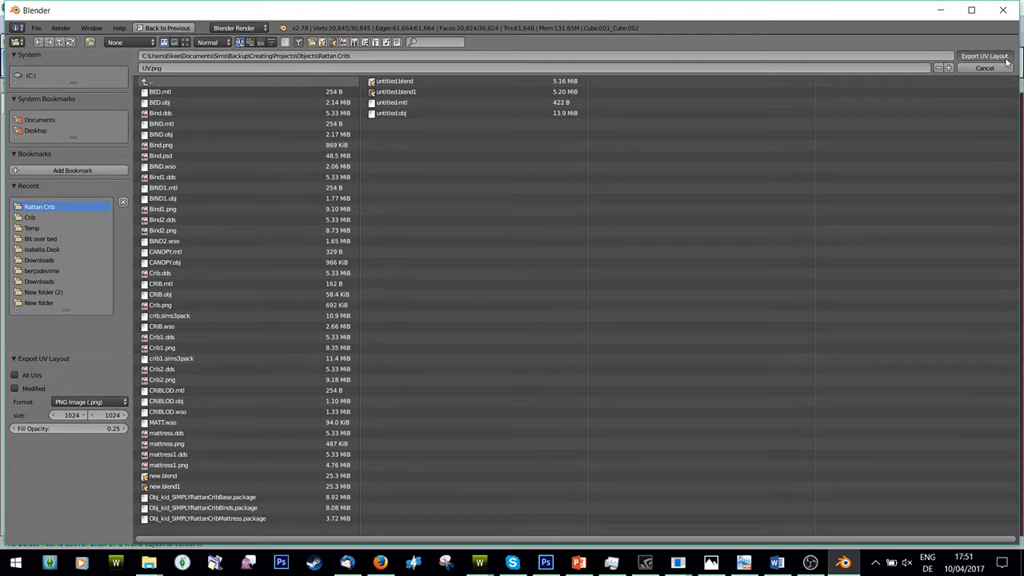
left_click(985, 68)
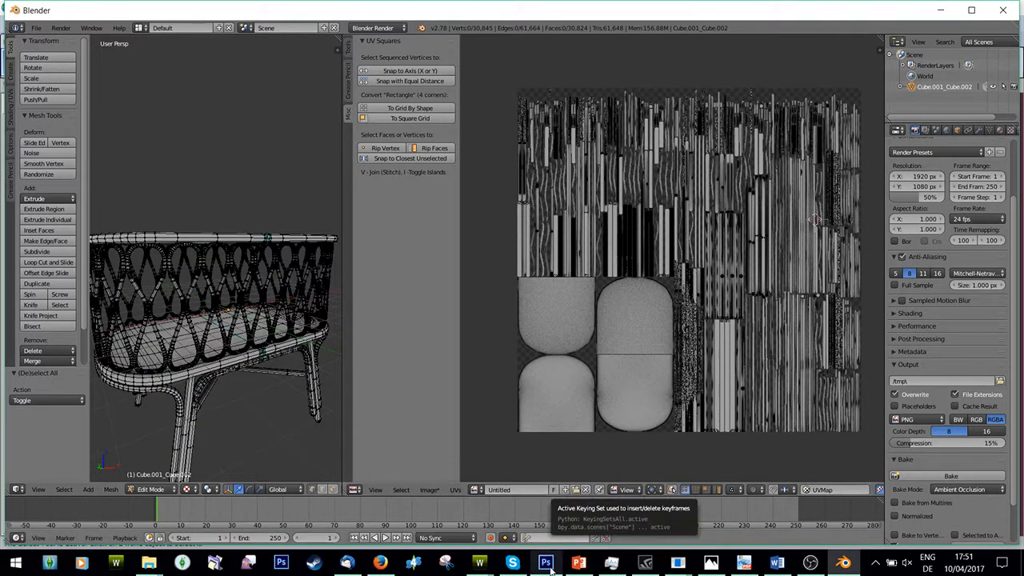
Switch to Photoshop and open the image file from the Rattan Crib folder
left_click(547, 563)
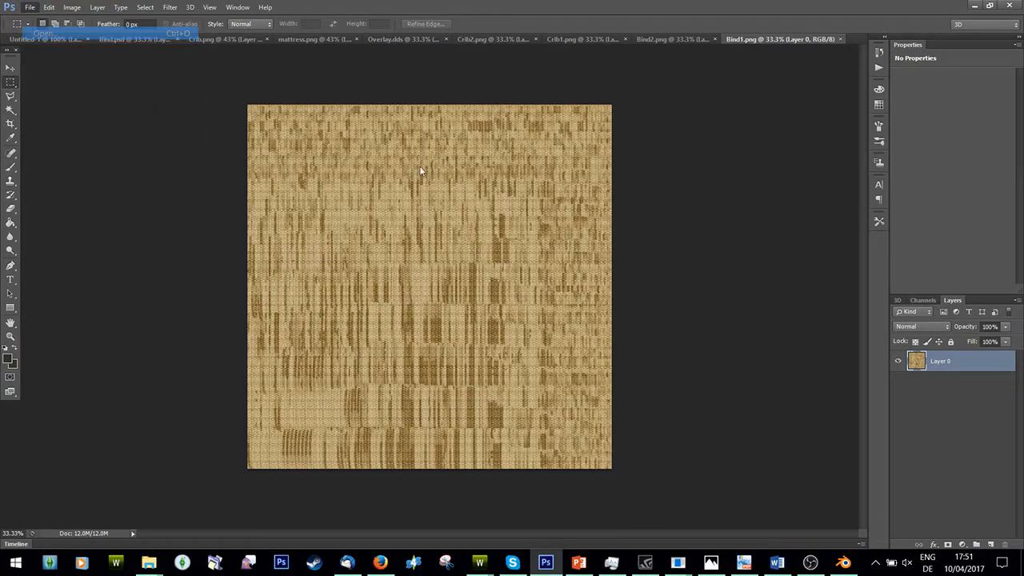
left_click(28, 6)
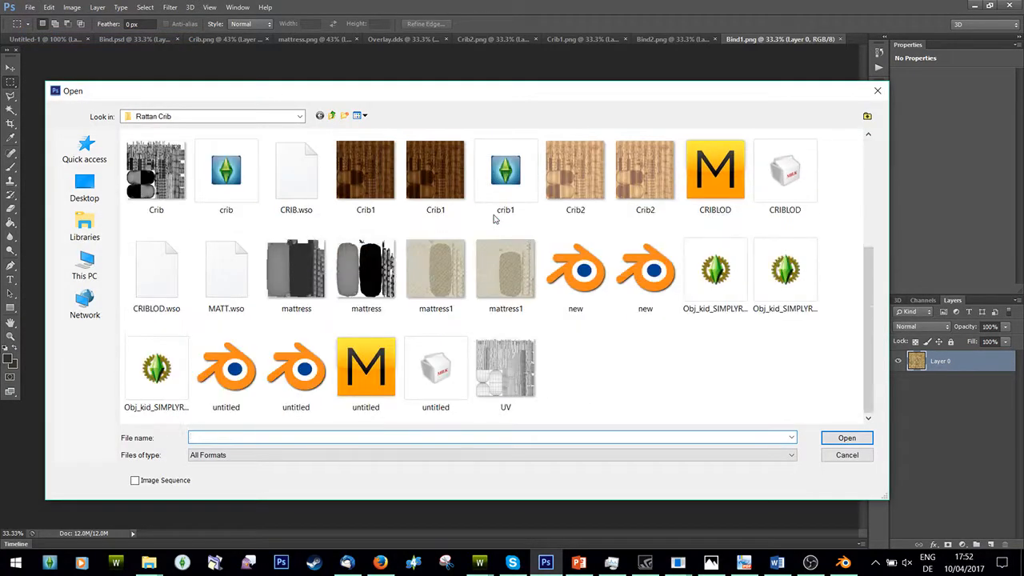
double_click(506, 368)
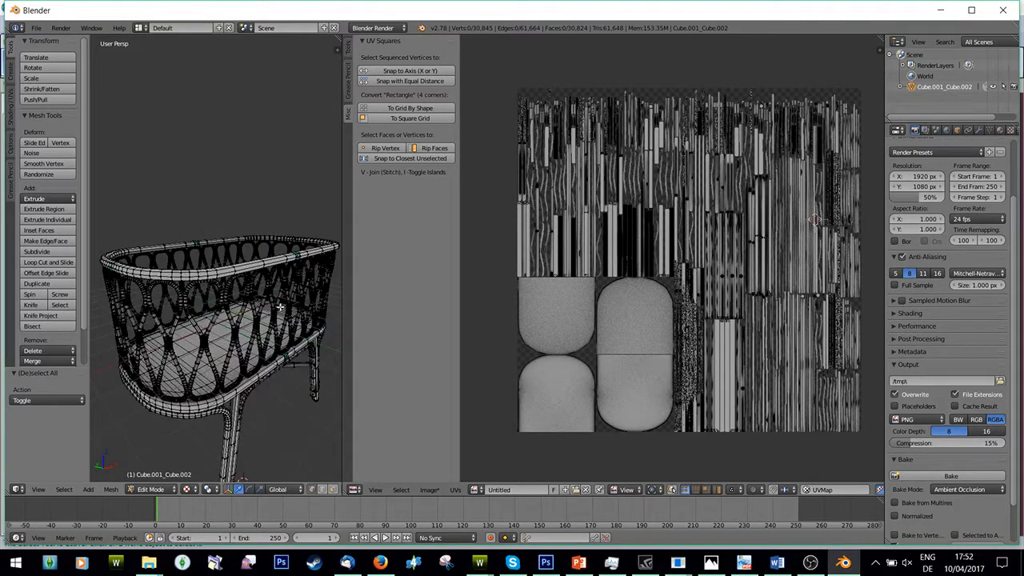
Apply Average Islands Scale to all the crib's UV islands in the UV Editor
key("a")
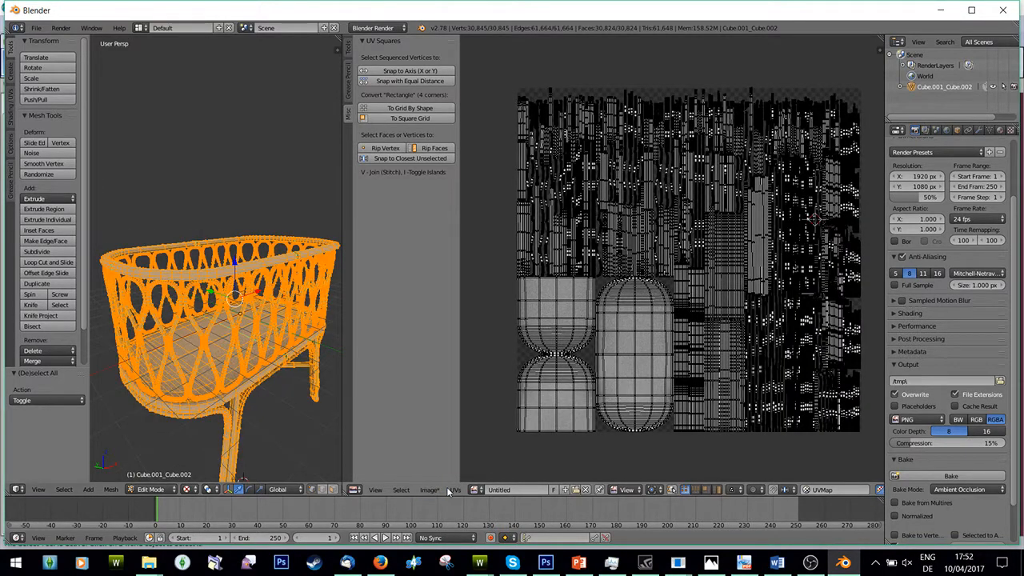
mouse_move(502, 370)
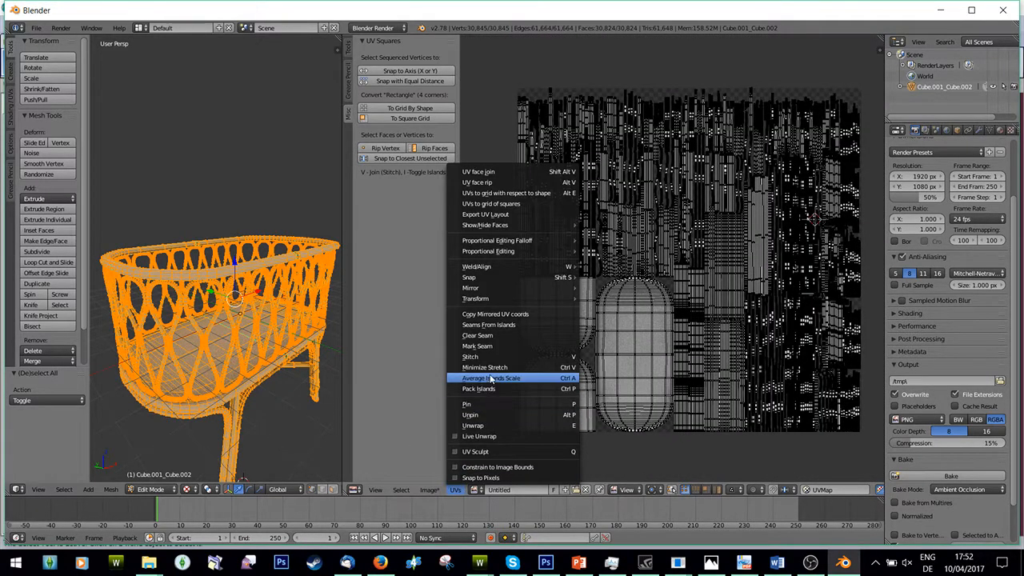
left_click(491, 377)
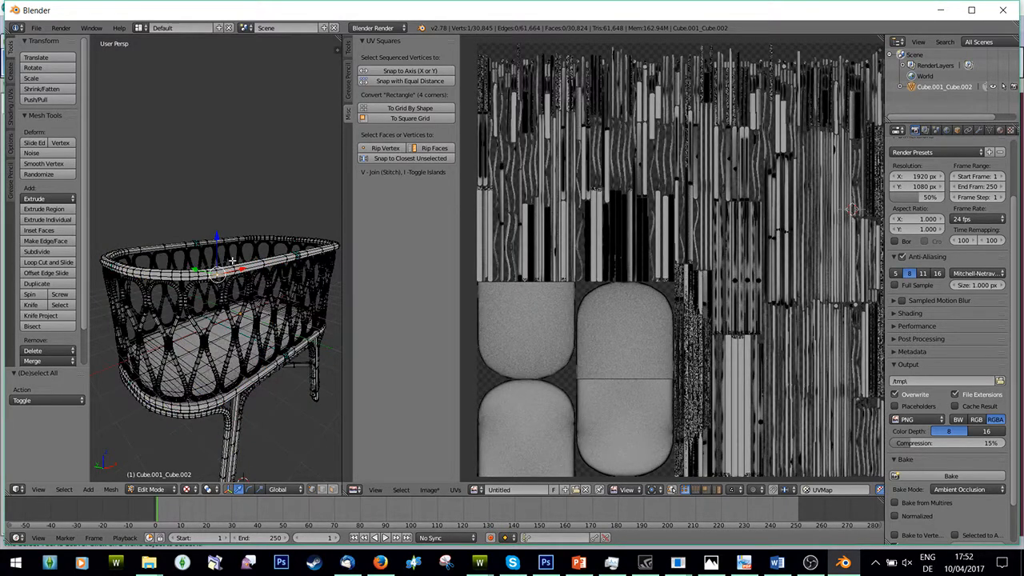
mouse_move(535, 269)
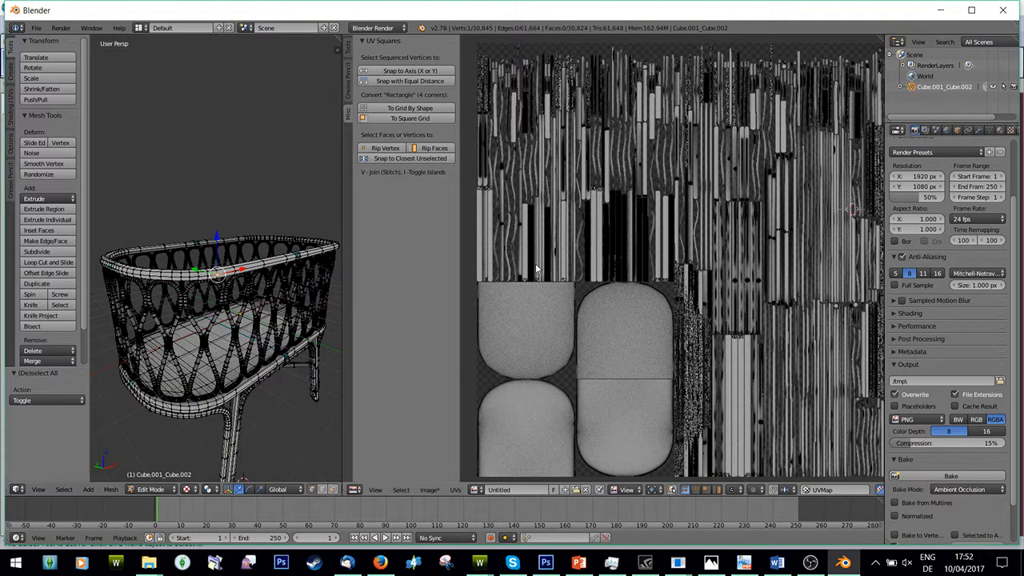
scroll("down", 3)
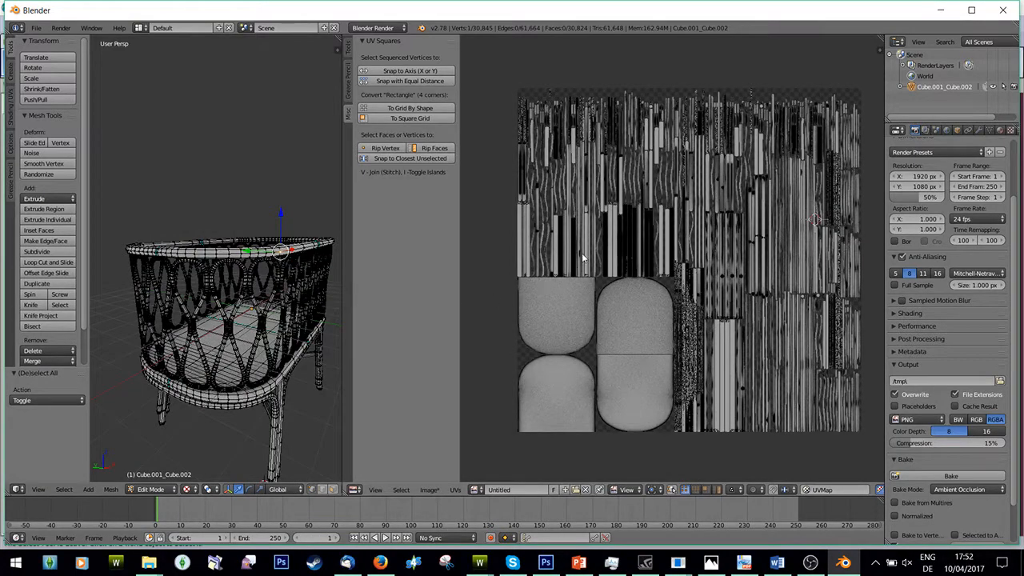
mouse_move(262, 318)
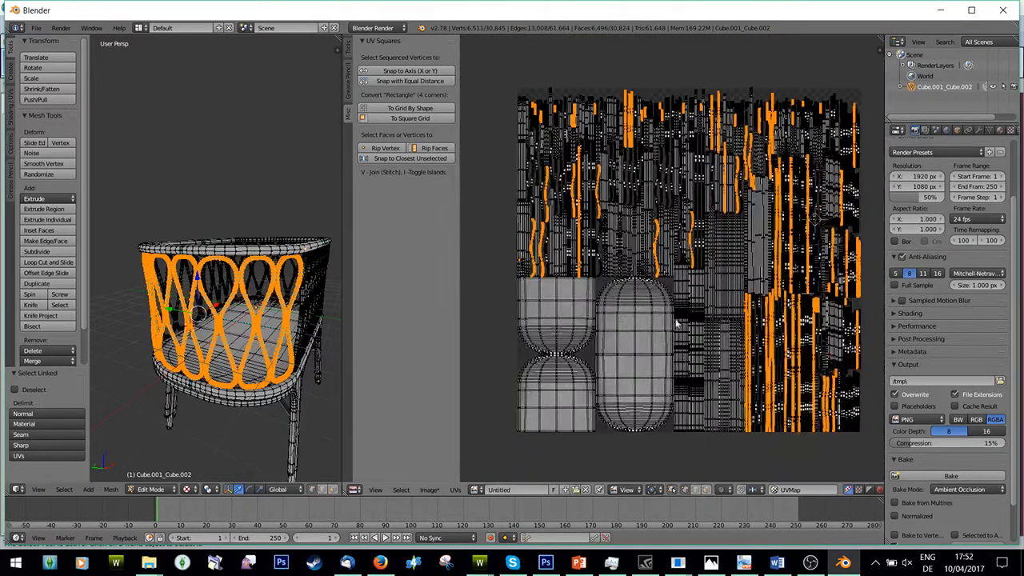
Separate the selected wicker loop faces into their own object with P > Selection
left_click(546, 563)
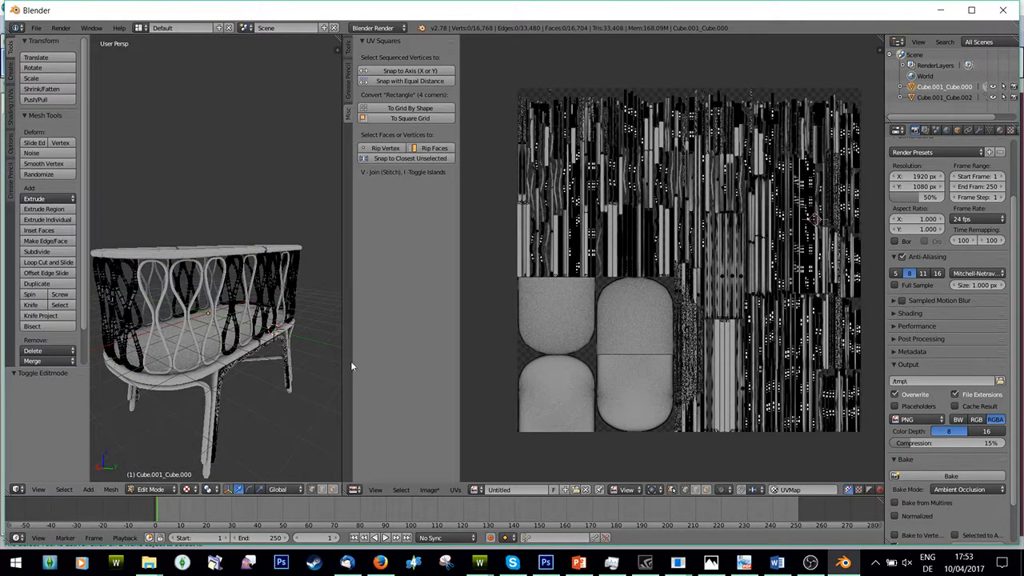
Pack the loops object's UV islands, then grab the crib body's UV islands to move them
key("a")
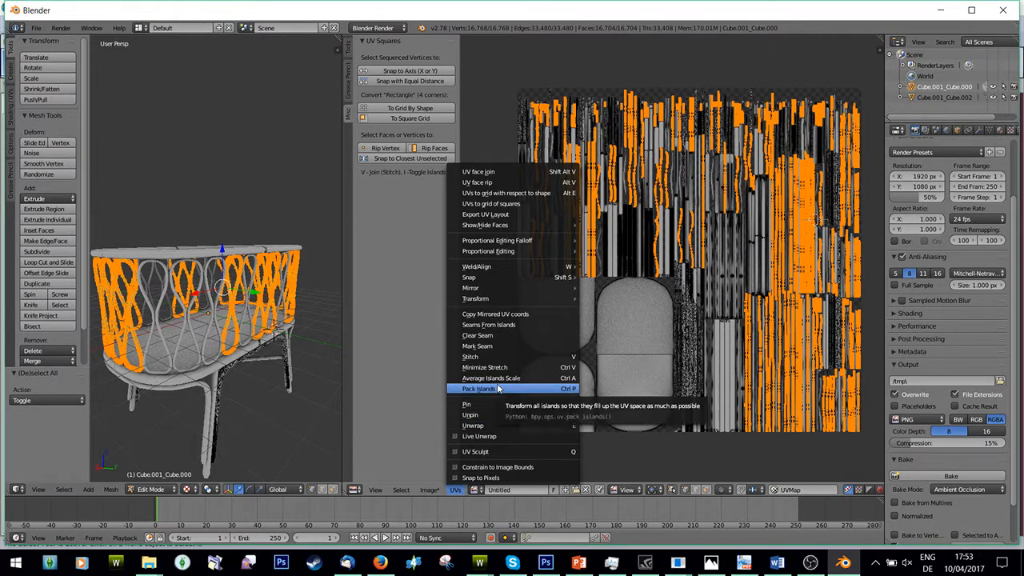
left_click(478, 389)
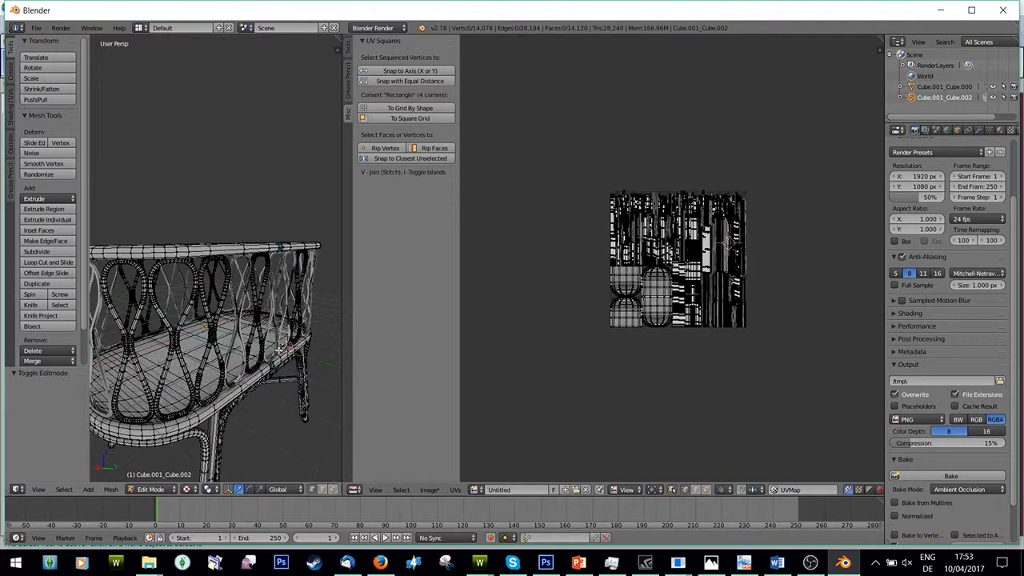
key("a")
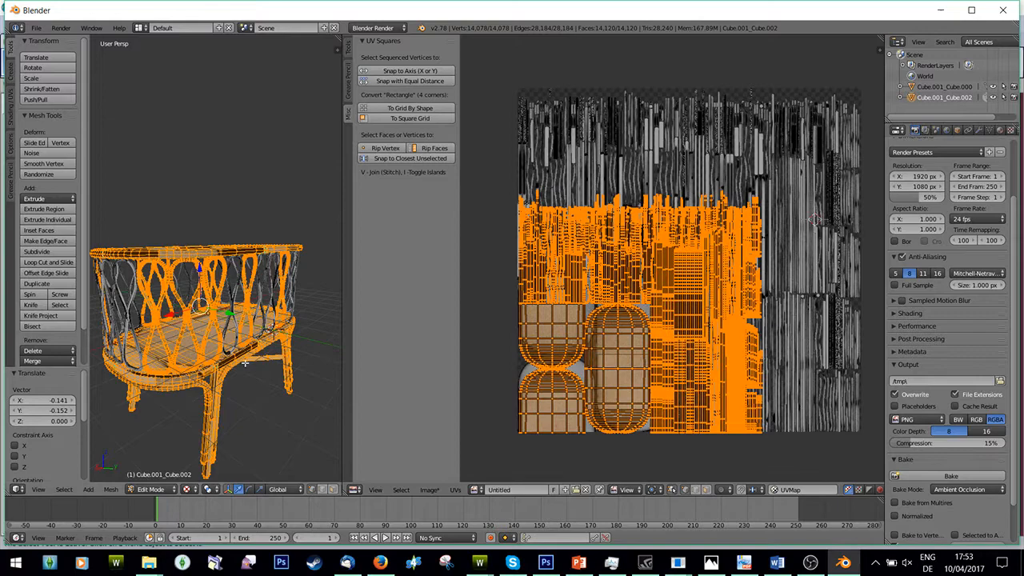
Select all body UV islands and drag one cluster out beside the texture square
key("Tab")
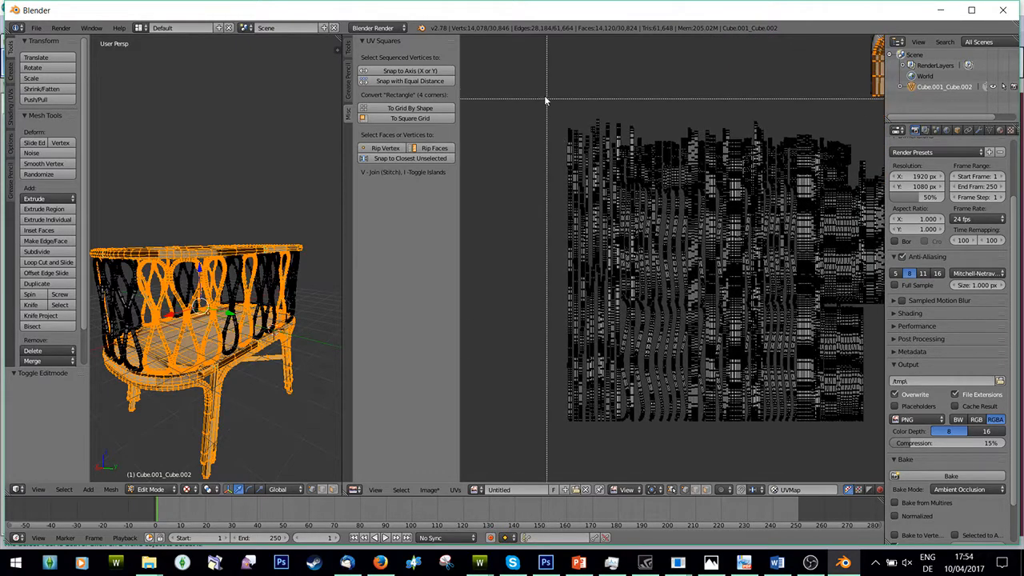
left_click_drag(547, 102, 681, 435)
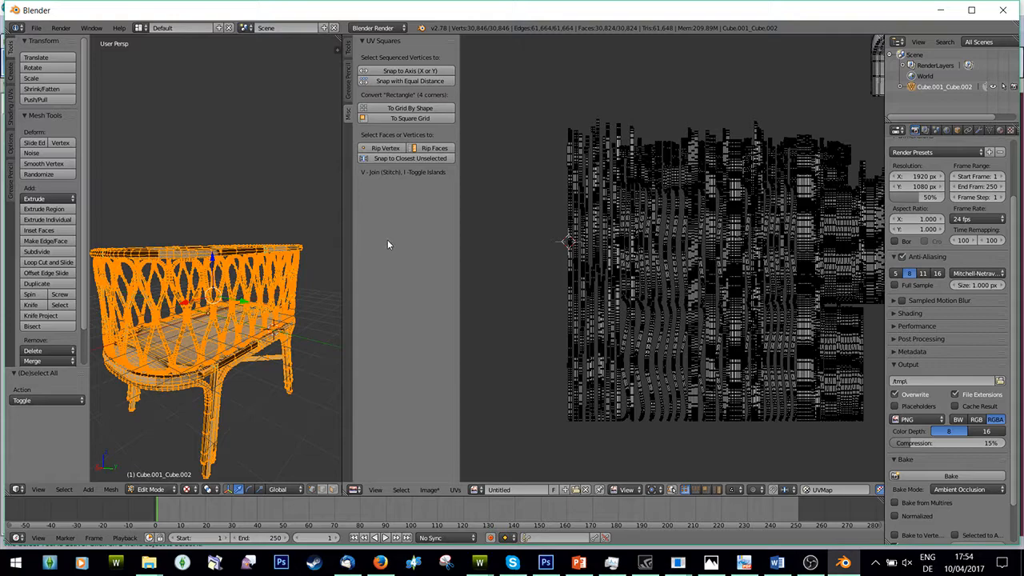
left_click_drag(529, 89, 681, 457)
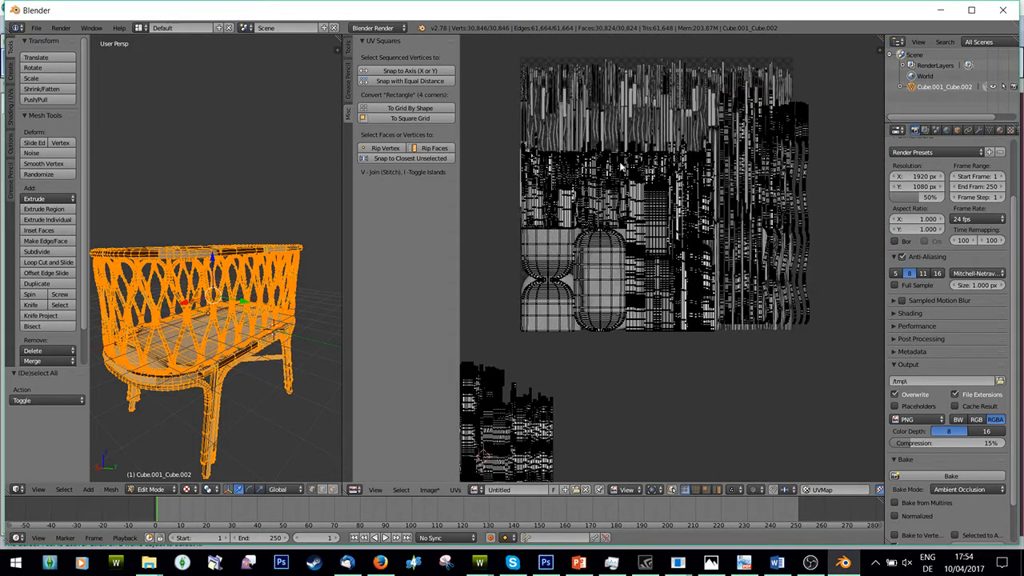
Create a new blank image and scale the body's UV islands up to fill it
left_click(428, 489)
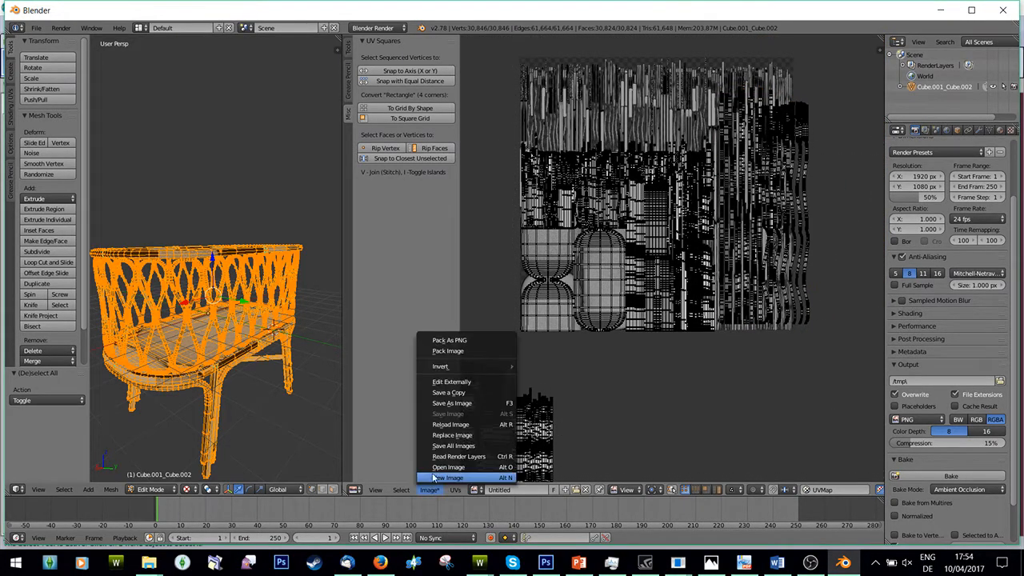
left_click(448, 477)
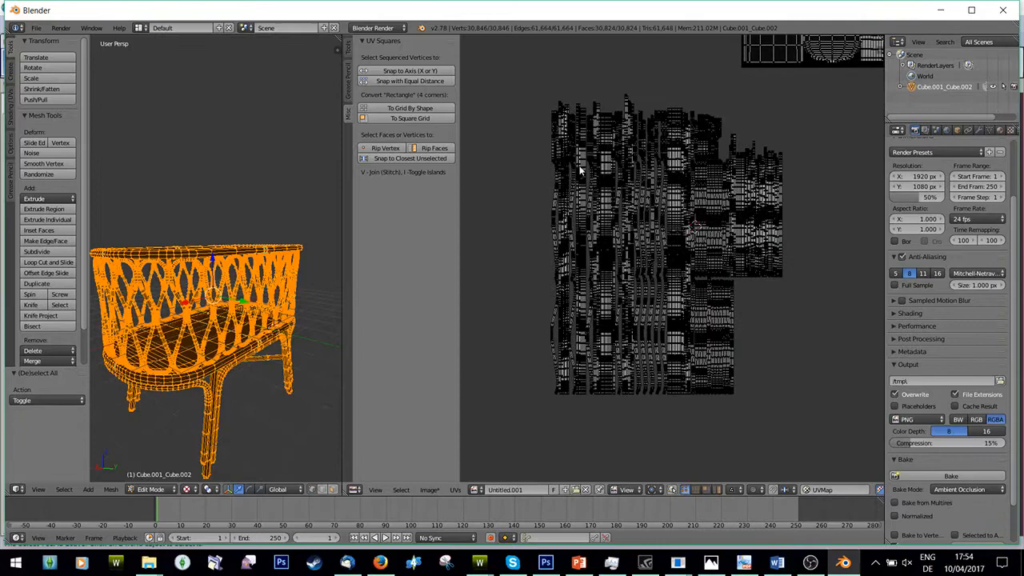
left_click_drag(535, 84, 622, 397)
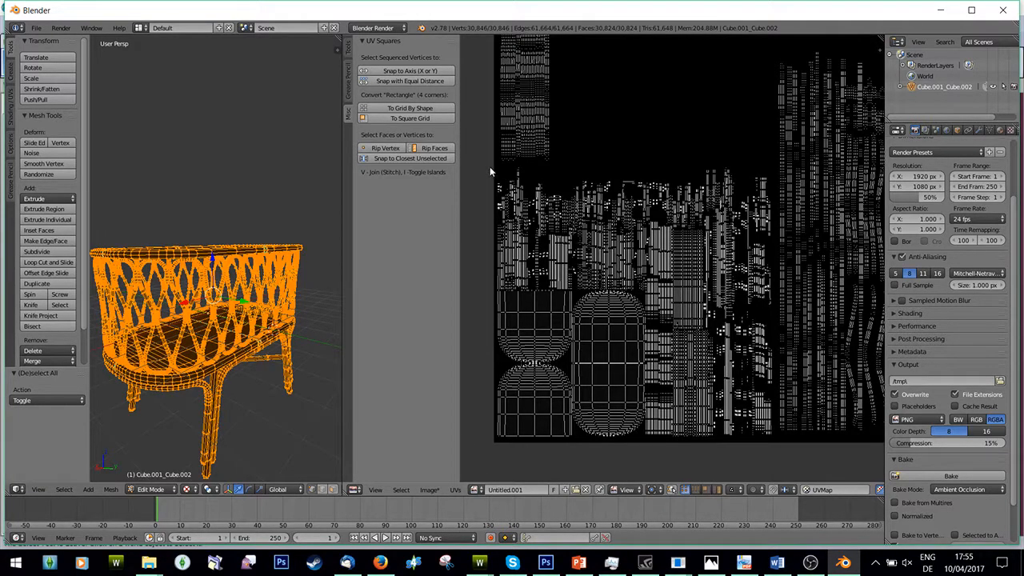
mouse_move(535, 187)
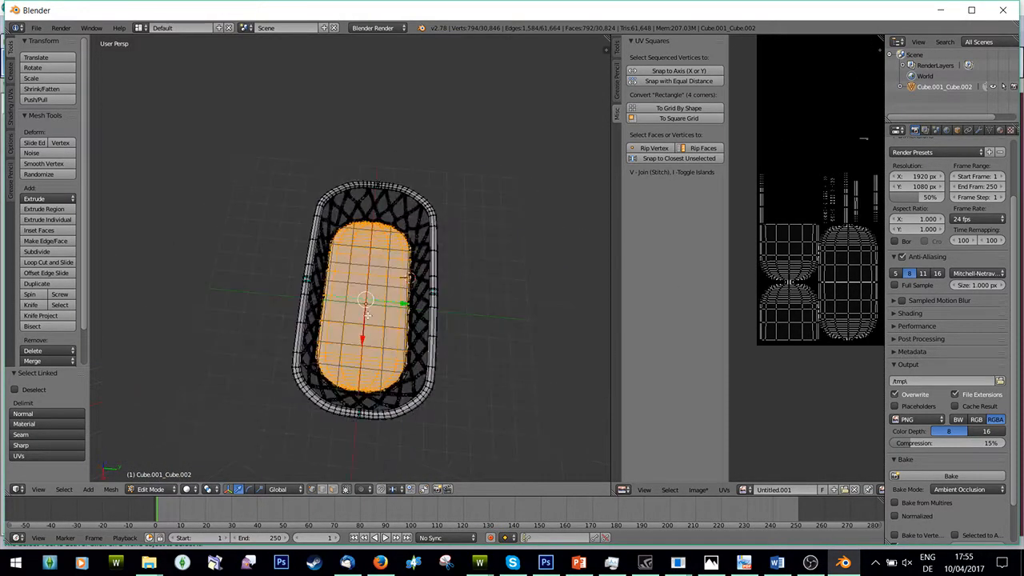
Clear Seam on the base panel's edges and orbit to check the rounded bottom
scroll("up", 3)
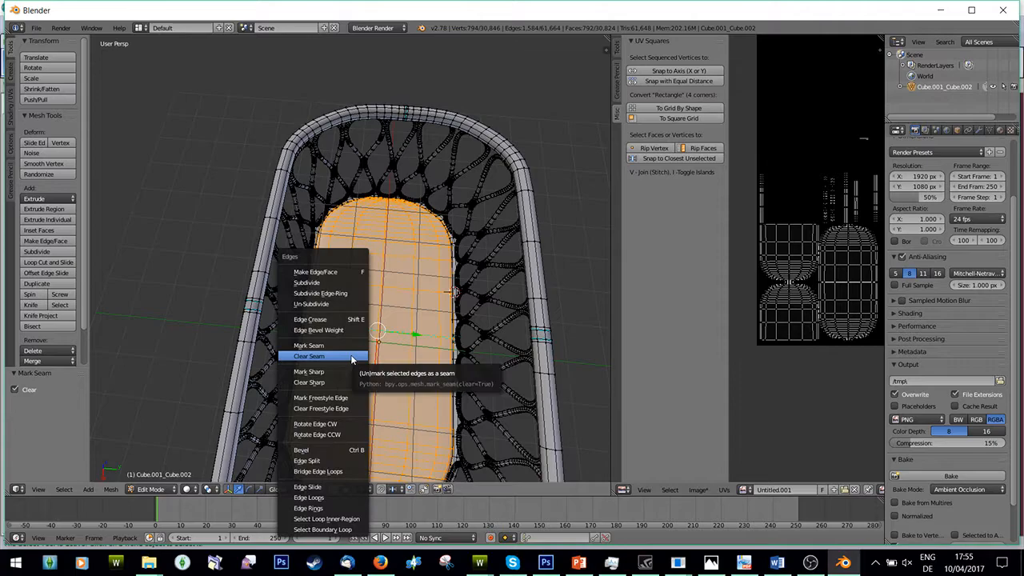
left_click(308, 355)
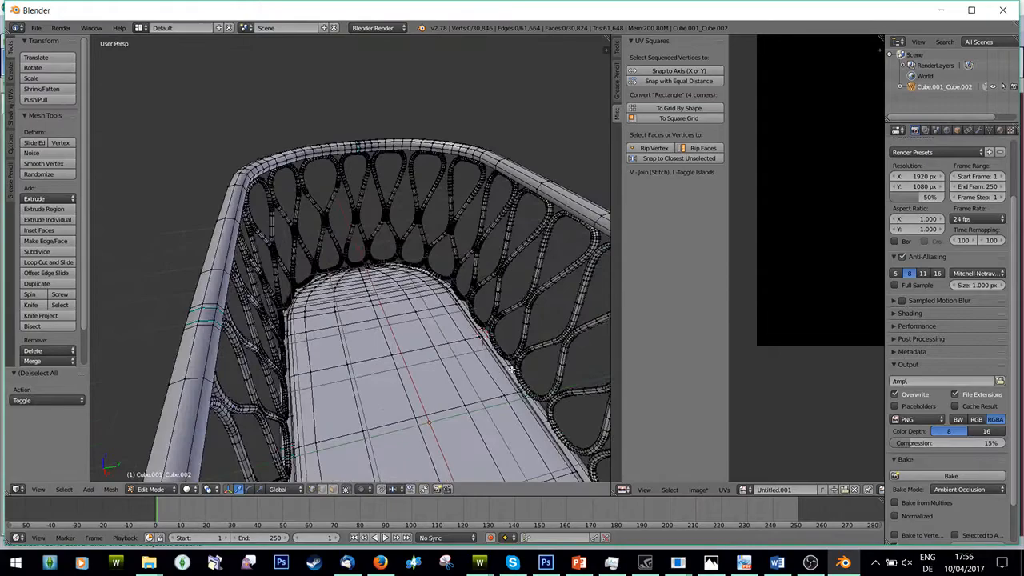
left_click_drag(352, 319, 352, 240)
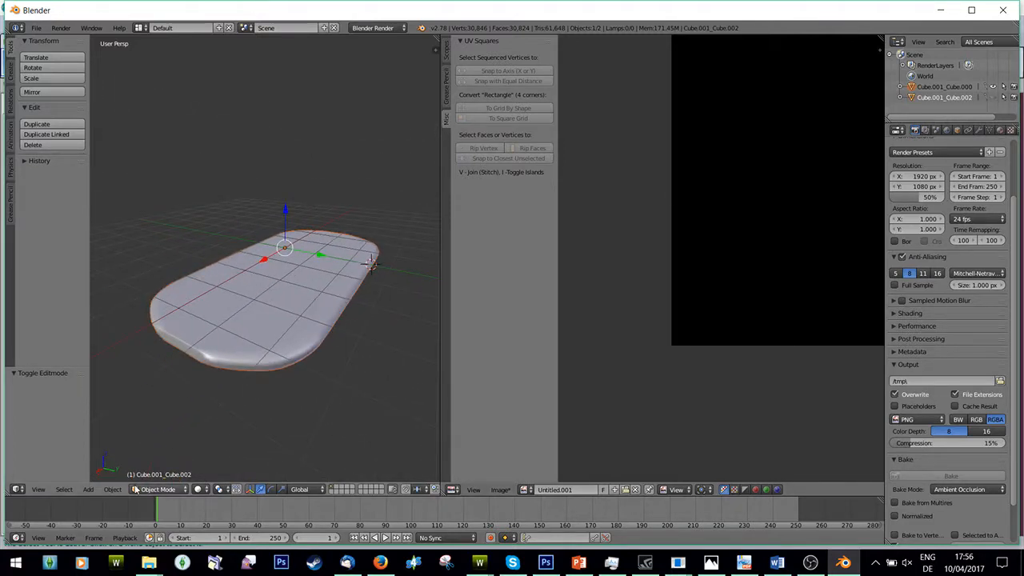
Unwrap the separated base object with Smart UV Project and return to Object Mode
left_click(944, 86)
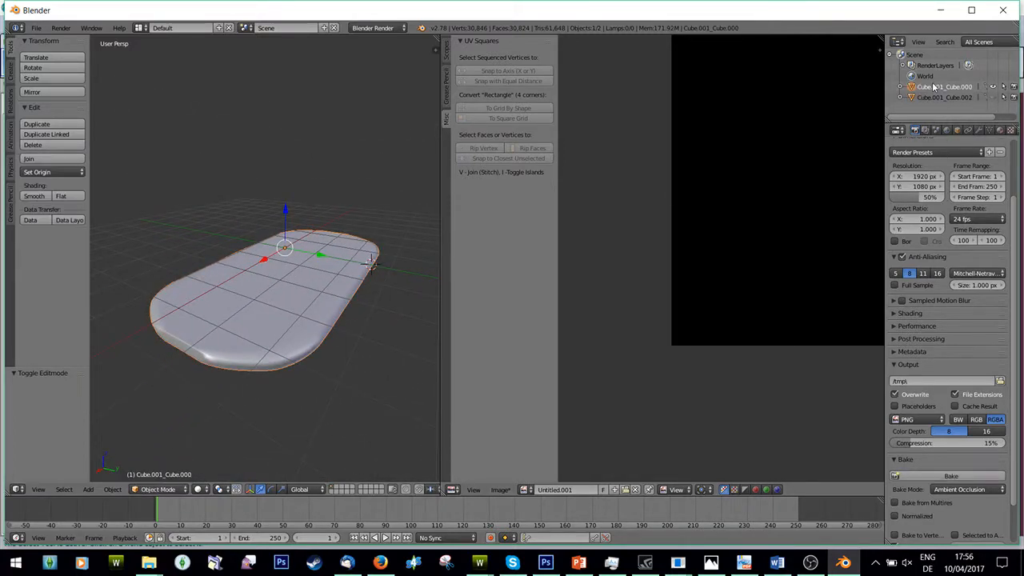
left_click(944, 98)
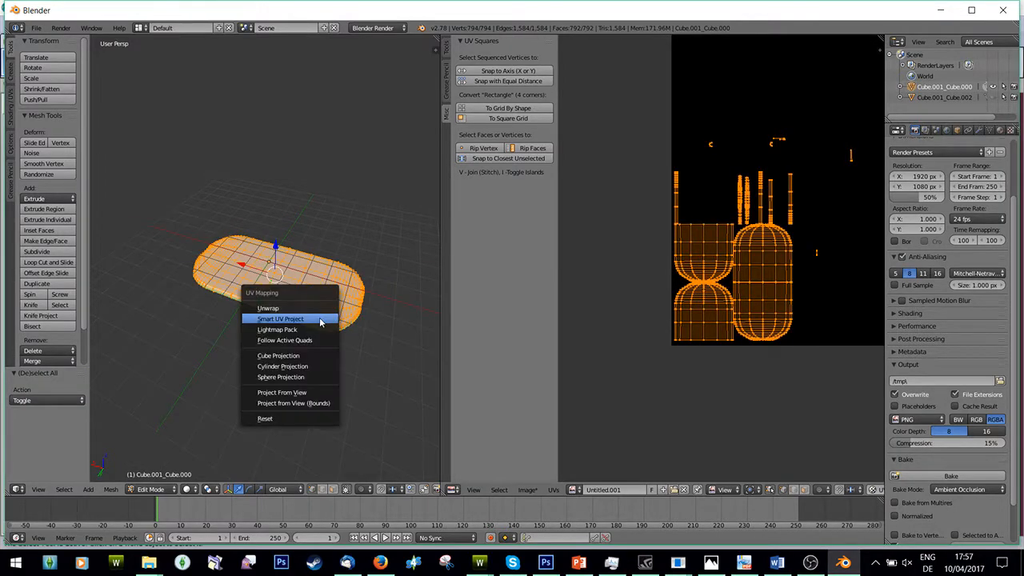
left_click(279, 318)
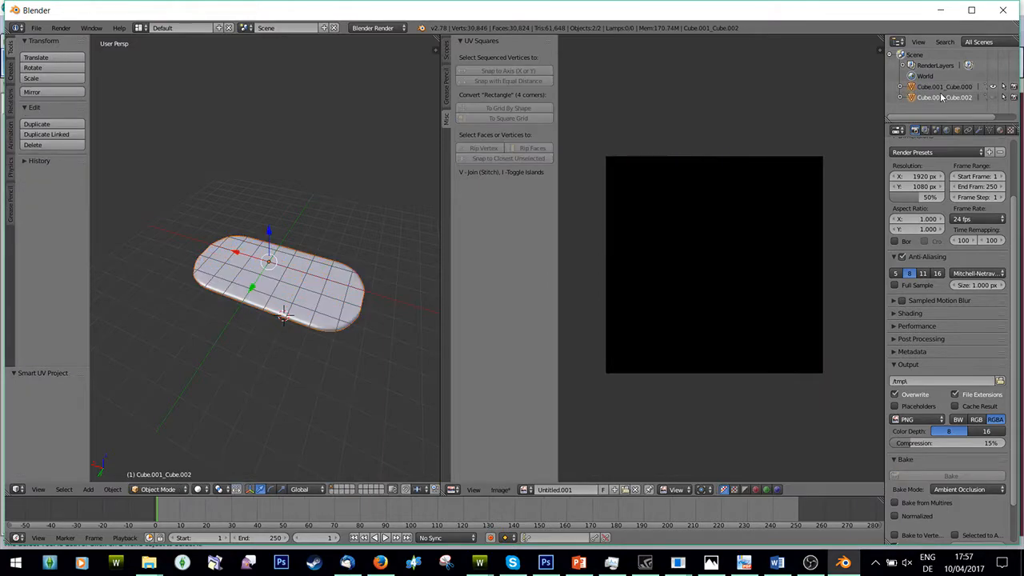
left_click(943, 86)
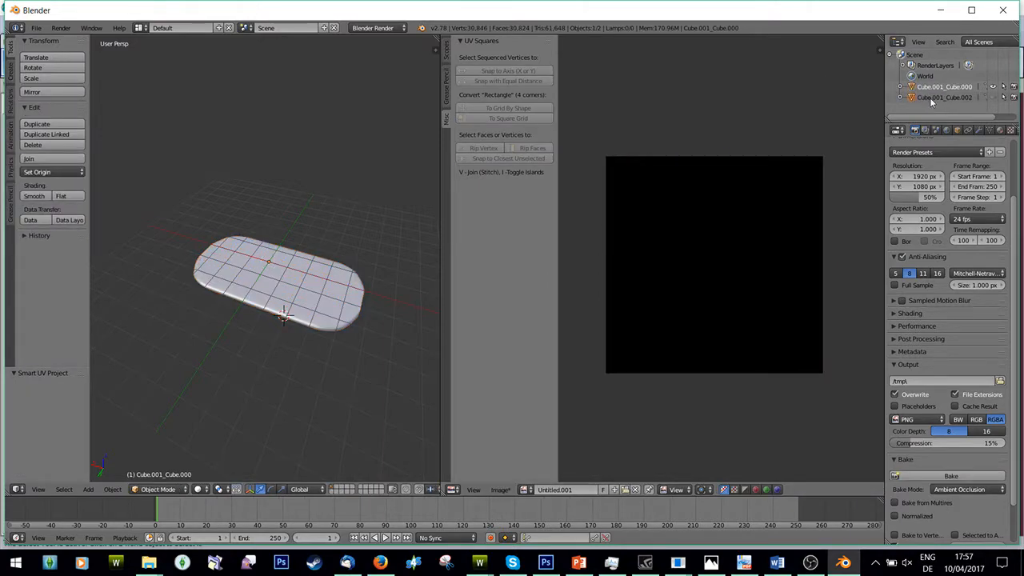
Select all crib body geometry, apply Average Islands Scale, then Pack Islands into the square
left_click(944, 98)
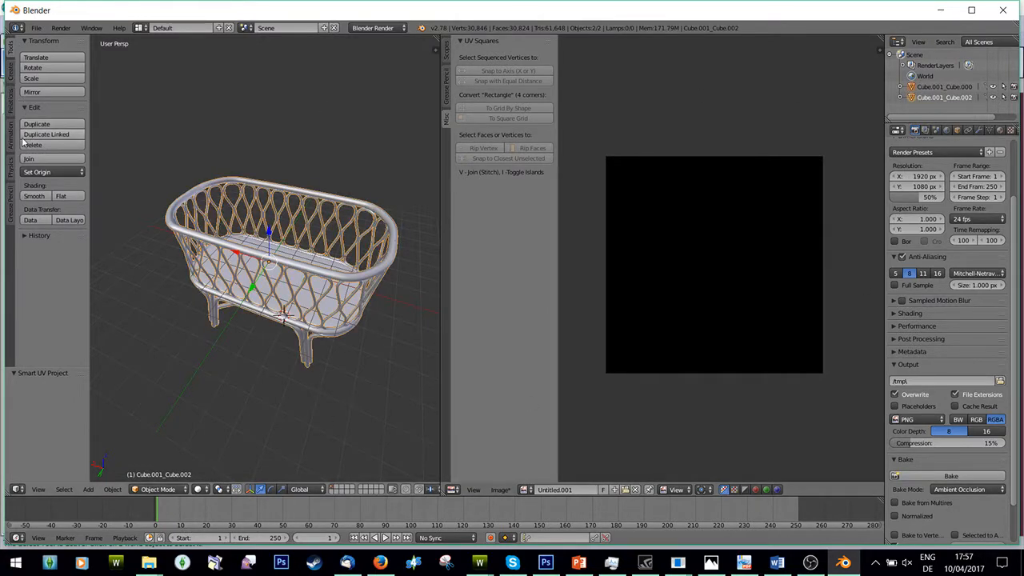
key("Tab")
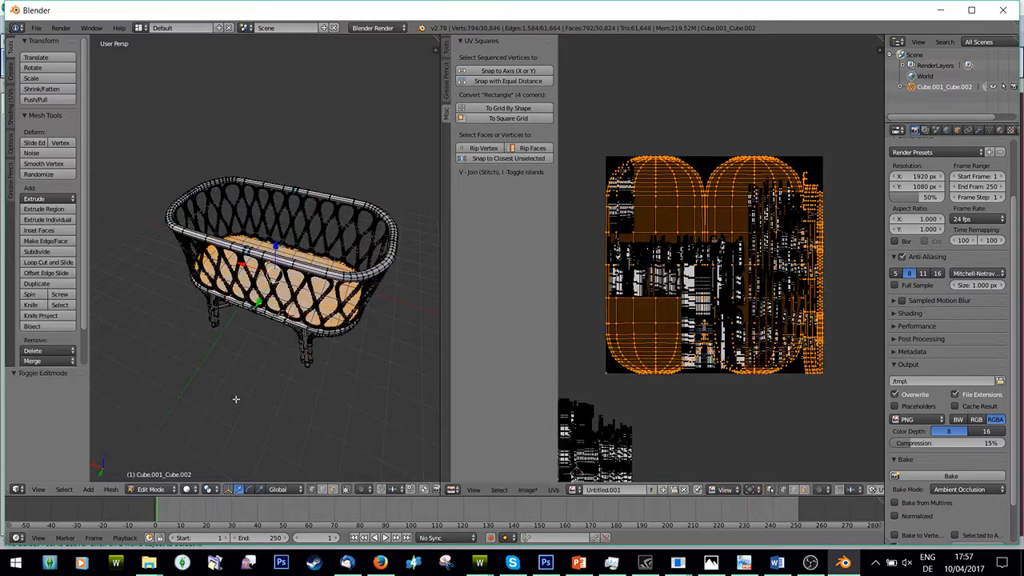
key("a")
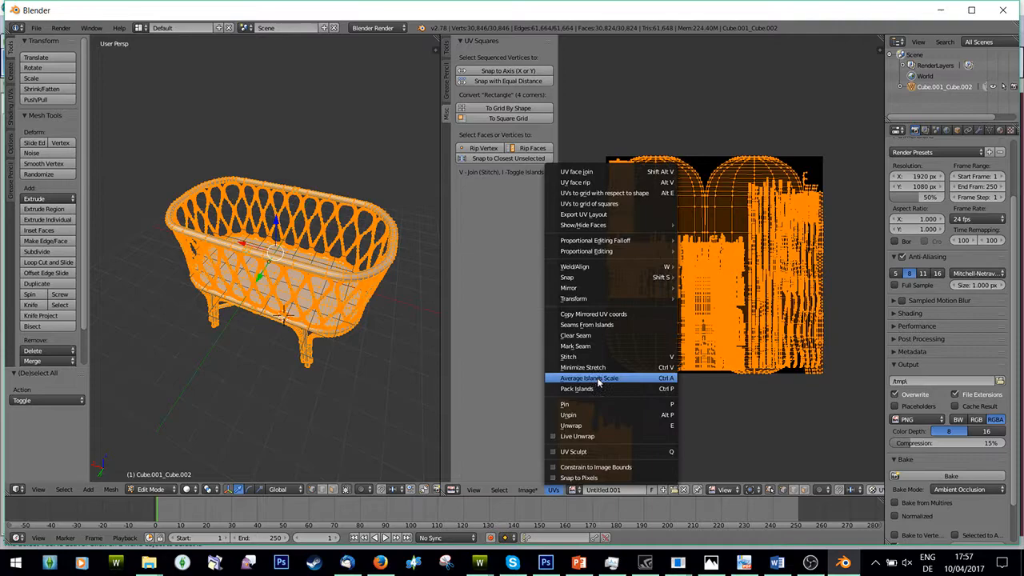
left_click(577, 388)
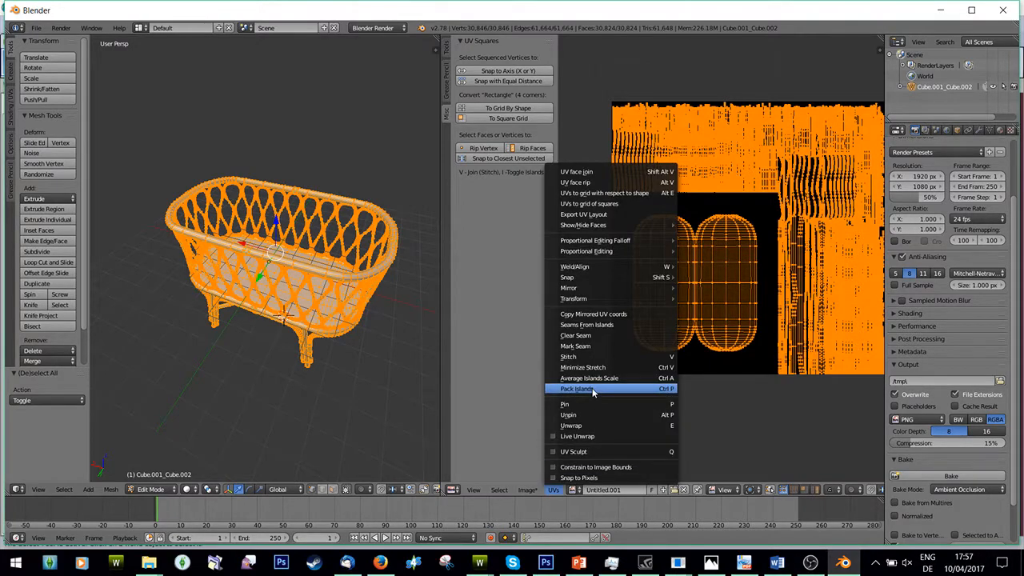
left_click(576, 389)
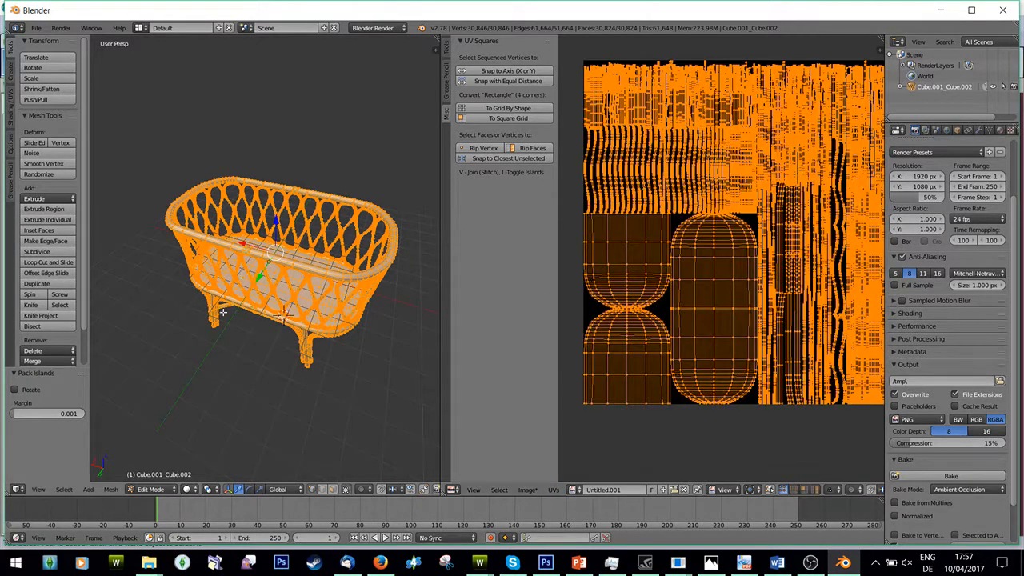